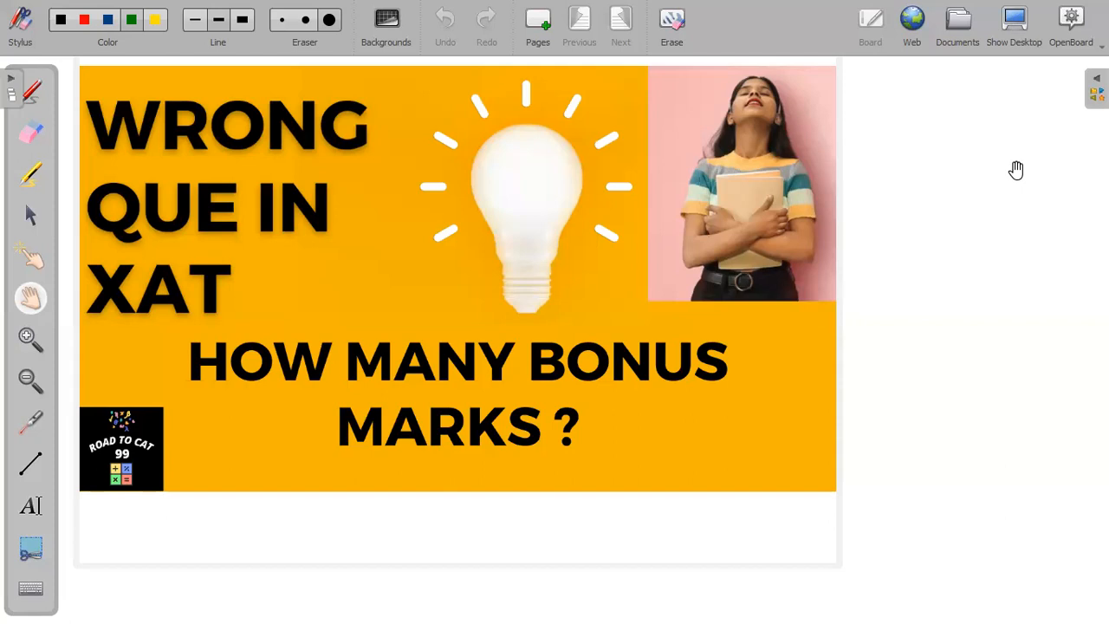
pyautogui.moveTo(243, 165)
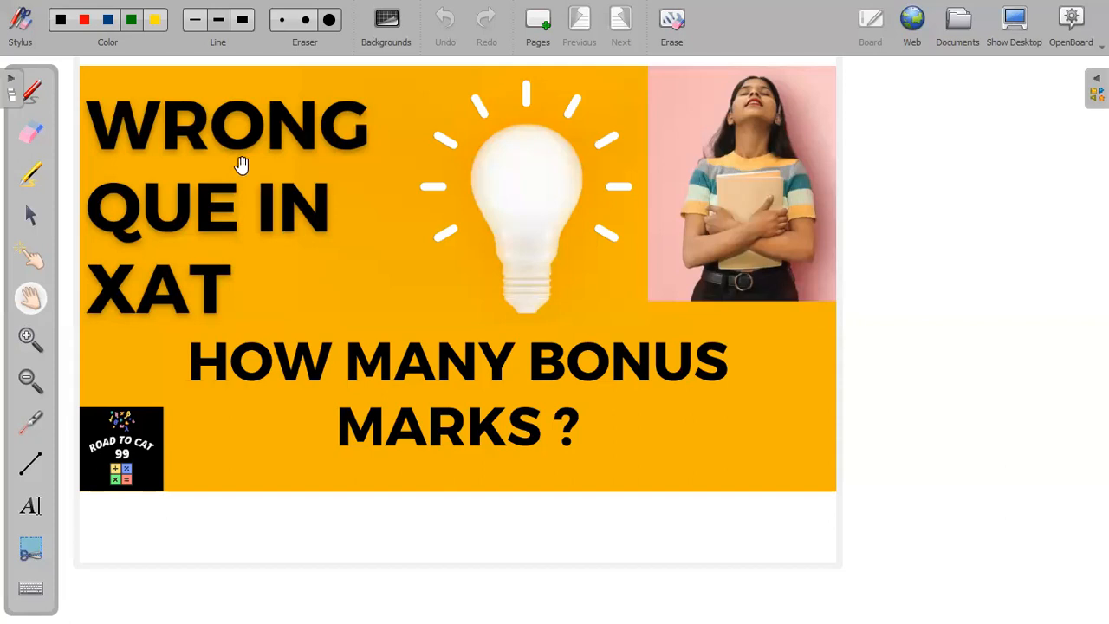
pyautogui.moveTo(960, 66)
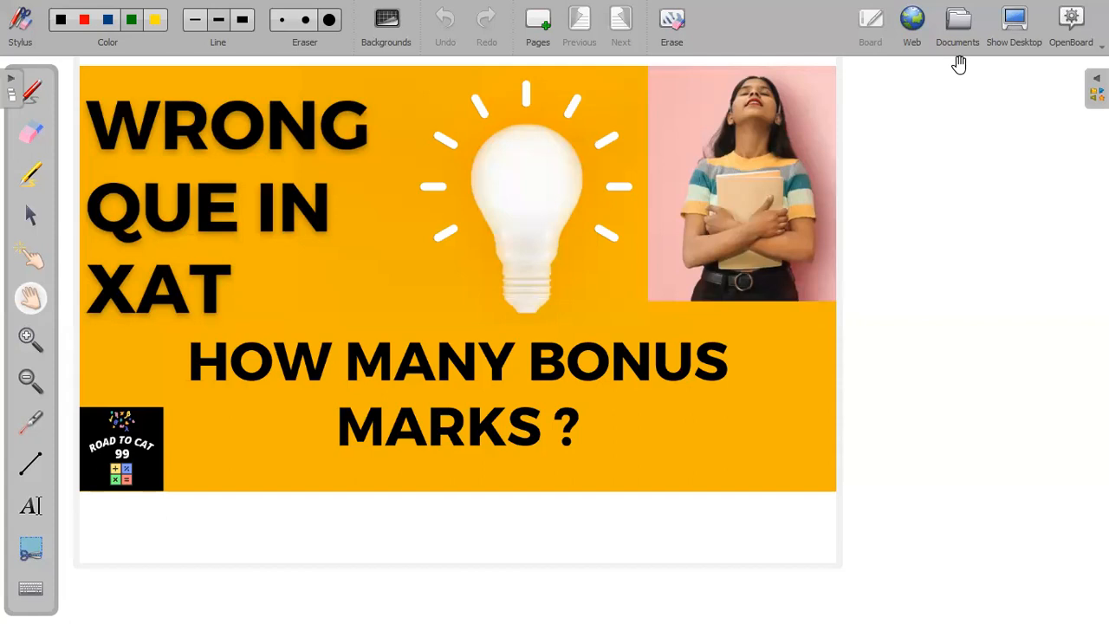
pyautogui.moveTo(924, 71)
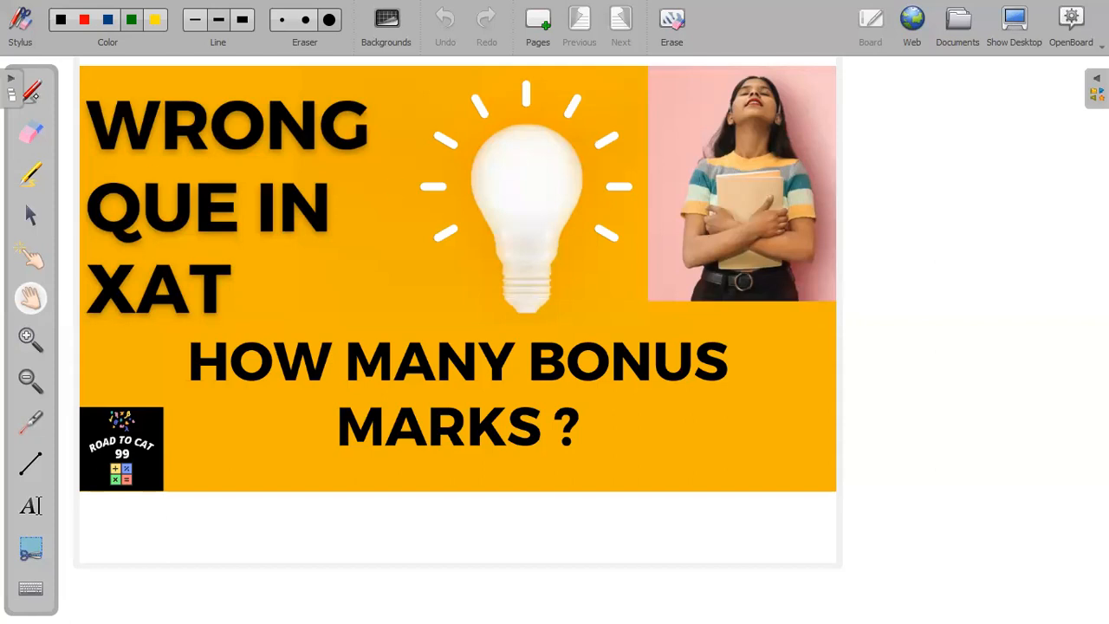
# Step: Circle the word WRONG on the XAT thumbnail in green ink
pyautogui.moveTo(124, 155); pyautogui.dragTo(367, 95)
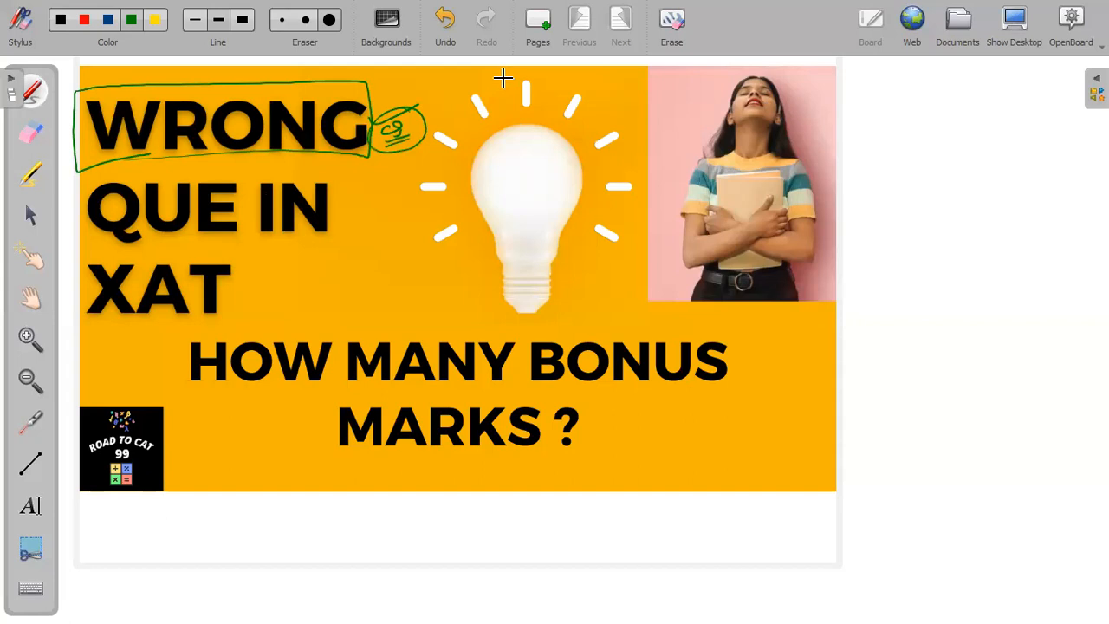
pyautogui.moveTo(464, 234)
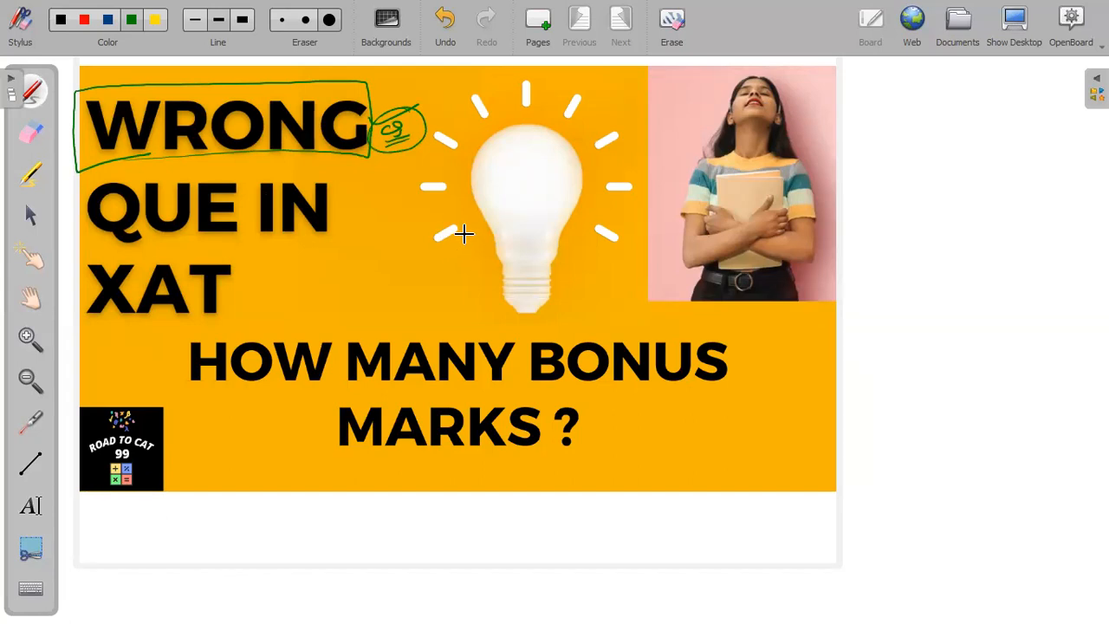
pyautogui.moveTo(690, 145)
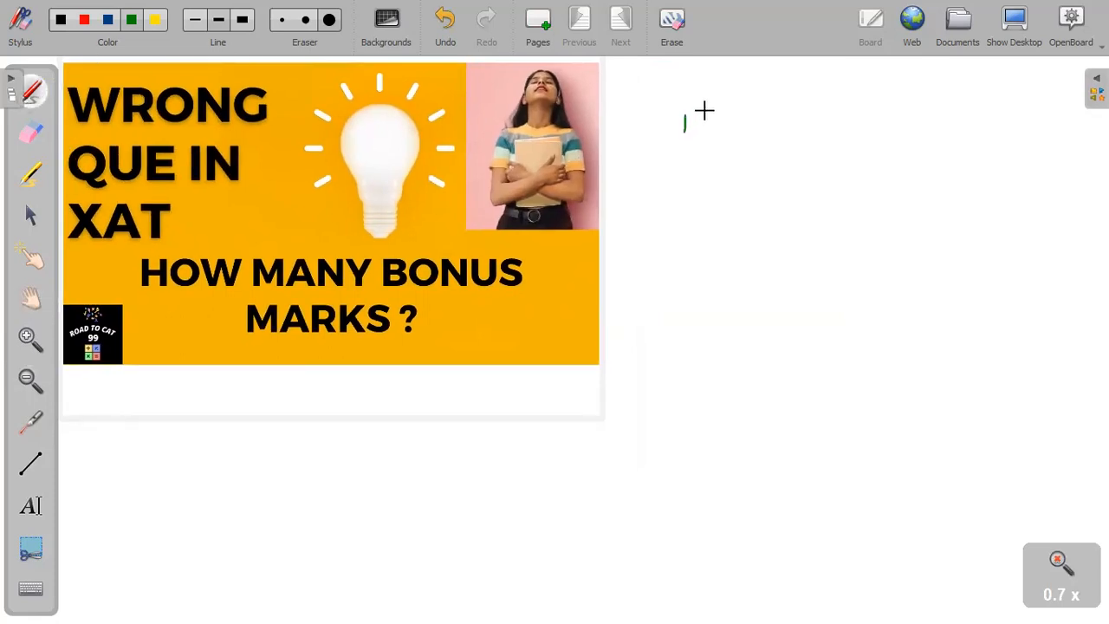
pyautogui.moveTo(684, 130); pyautogui.dragTo(719, 113)
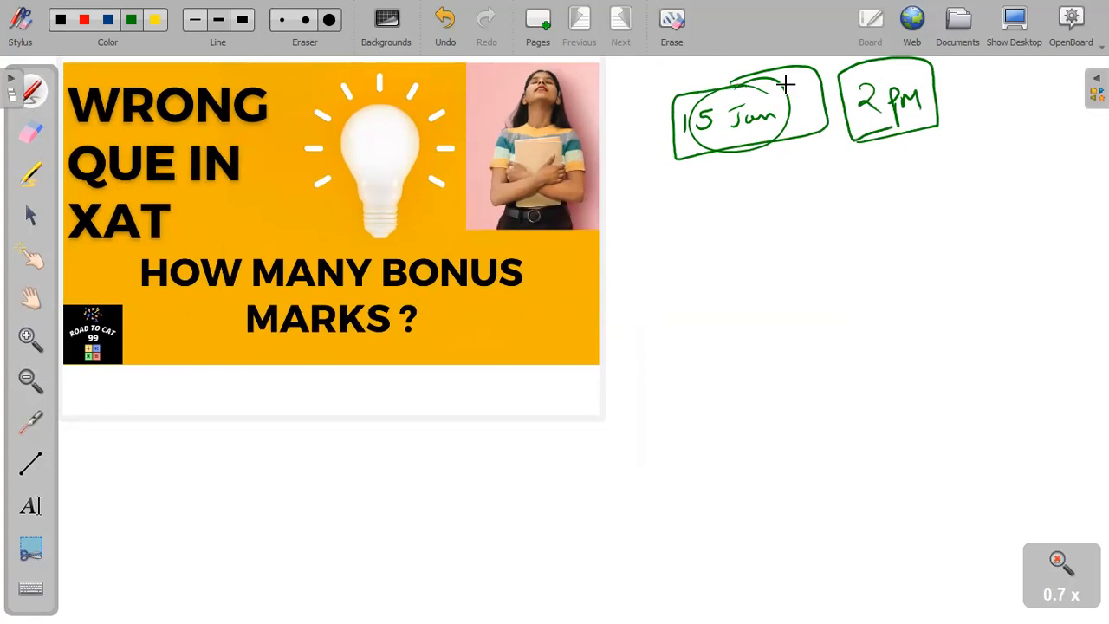
pyautogui.moveTo(745, 182); pyautogui.dragTo(814, 170)
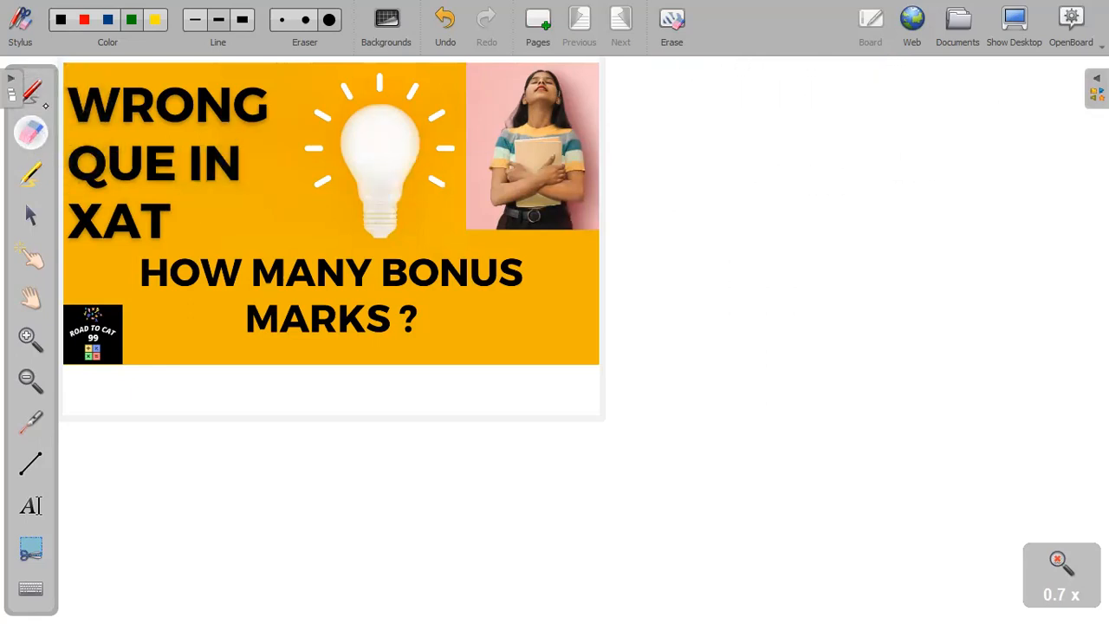
pyautogui.moveTo(693, 148); pyautogui.dragTo(684, 177)
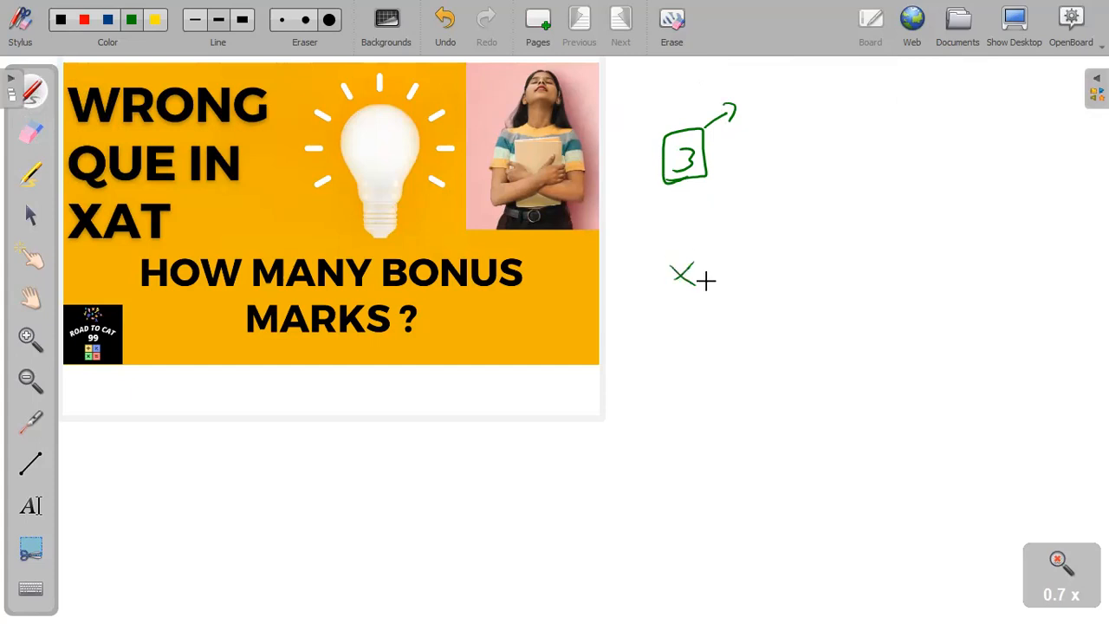
pyautogui.moveTo(701, 278); pyautogui.dragTo(736, 277)
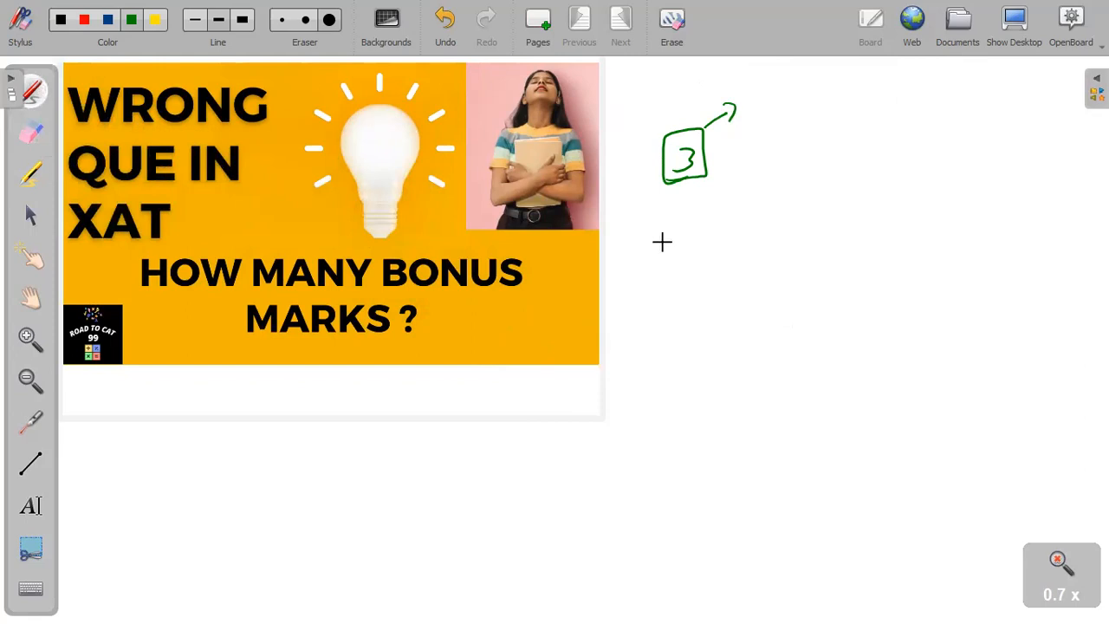
pyautogui.moveTo(669, 225)
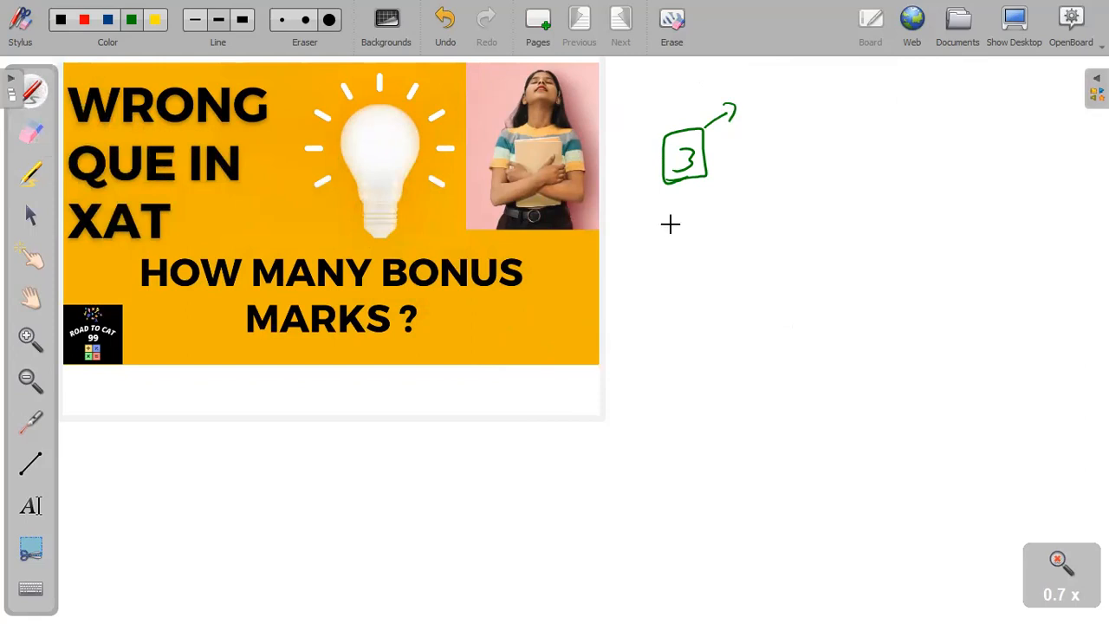
pyautogui.moveTo(662, 249)
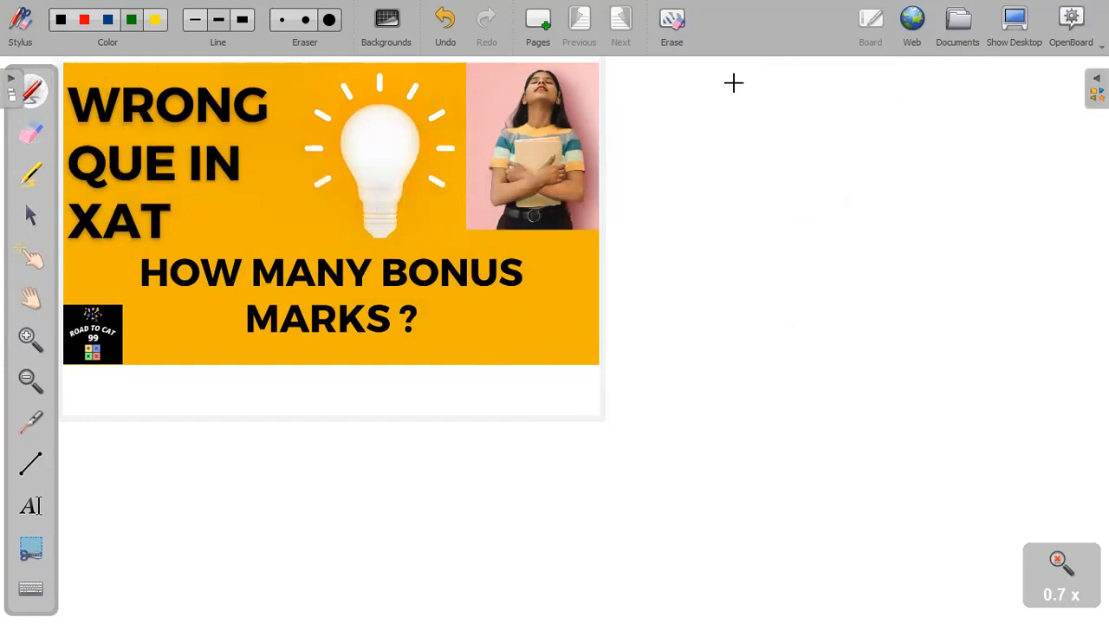
pyautogui.moveTo(702, 108)
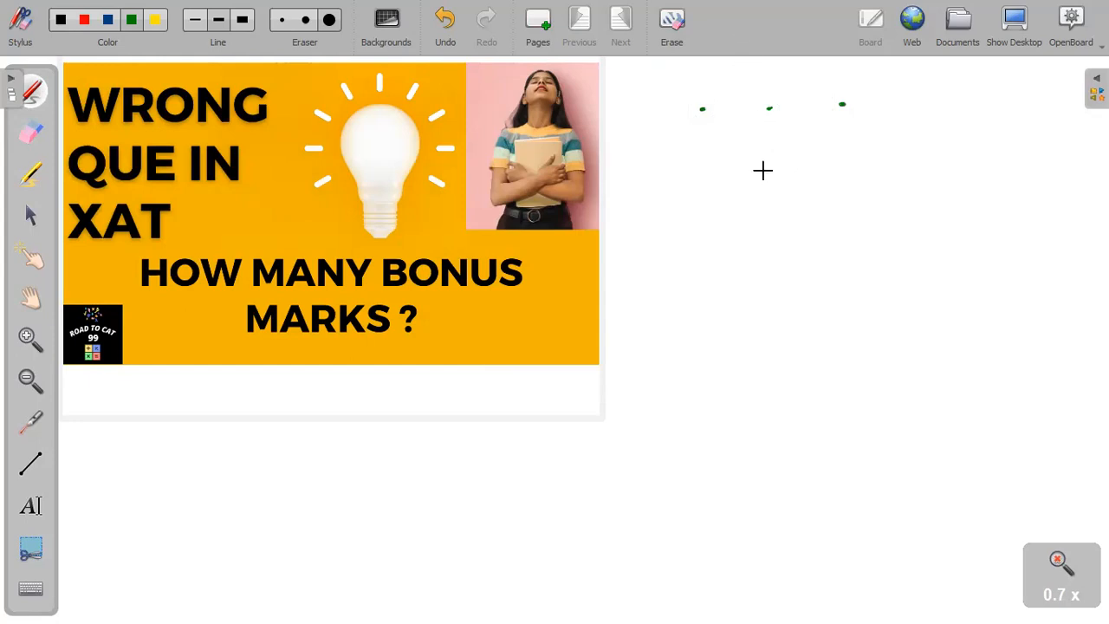
# Step: Draw an upward arrow under the dots and a boxed 'Only 1' note beside it
pyautogui.moveTo(776, 226); pyautogui.dragTo(771, 135)
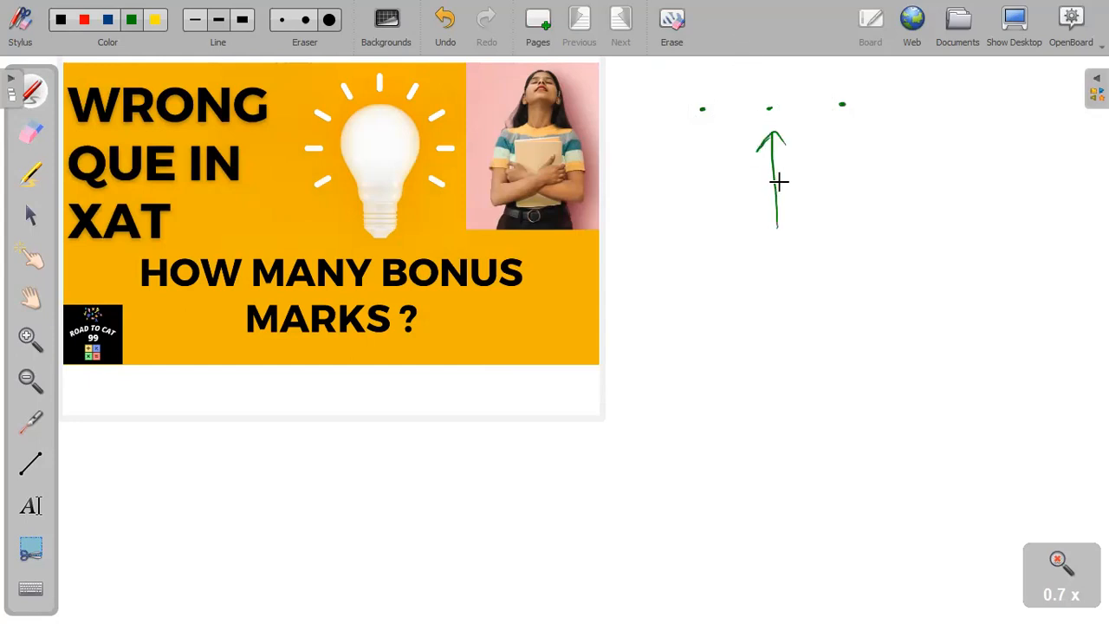
pyautogui.moveTo(897, 139); pyautogui.dragTo(909, 153)
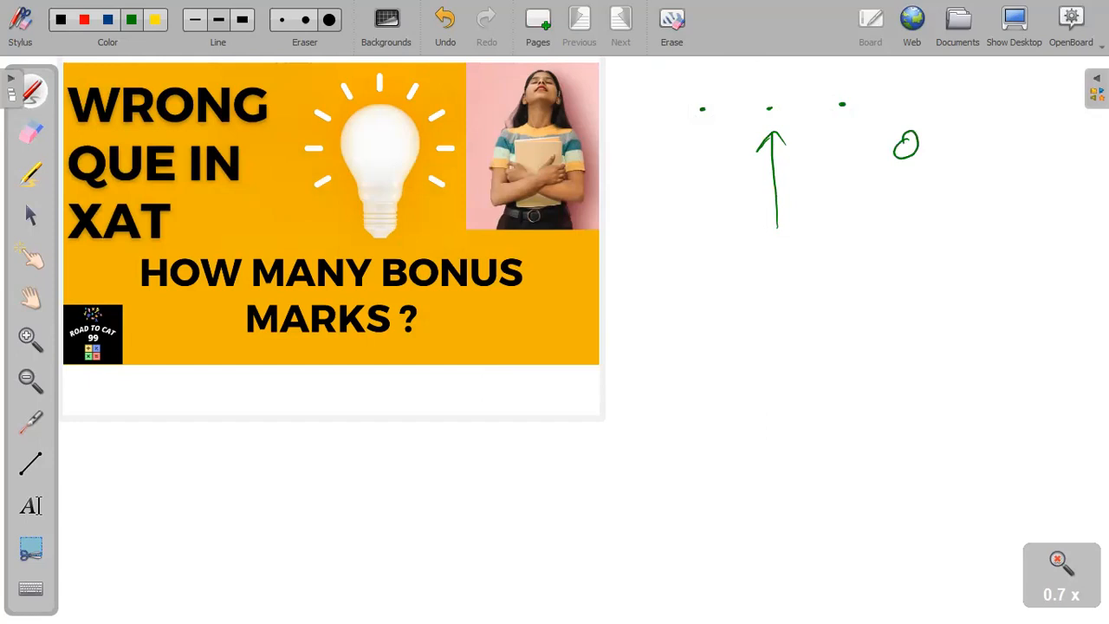
pyautogui.moveTo(892, 142); pyautogui.dragTo(1004, 173)
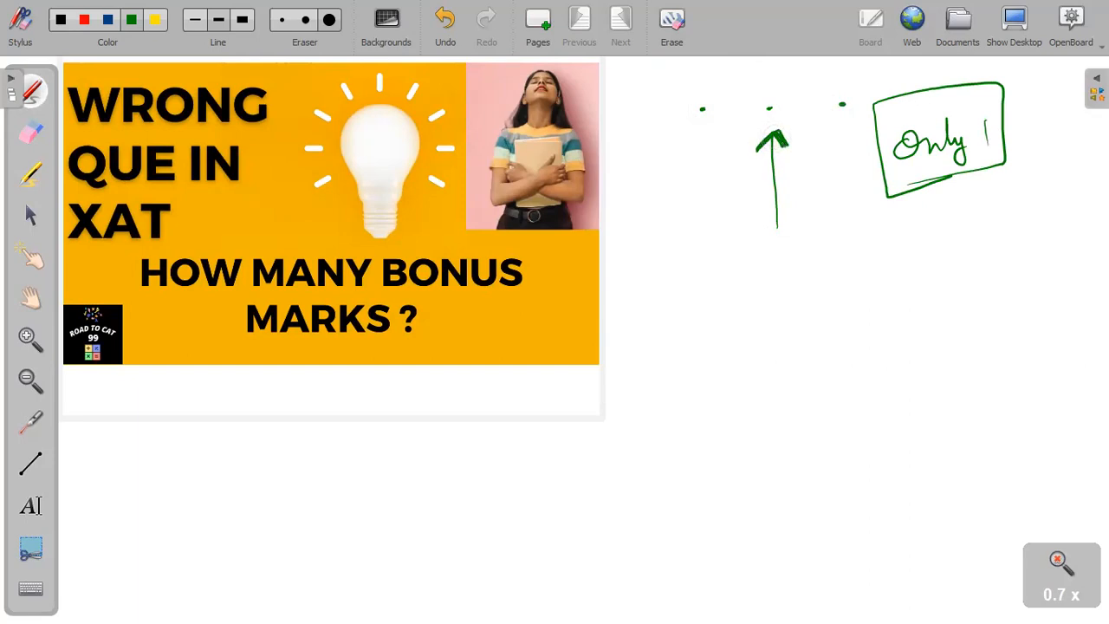
pyautogui.moveTo(980, 118)
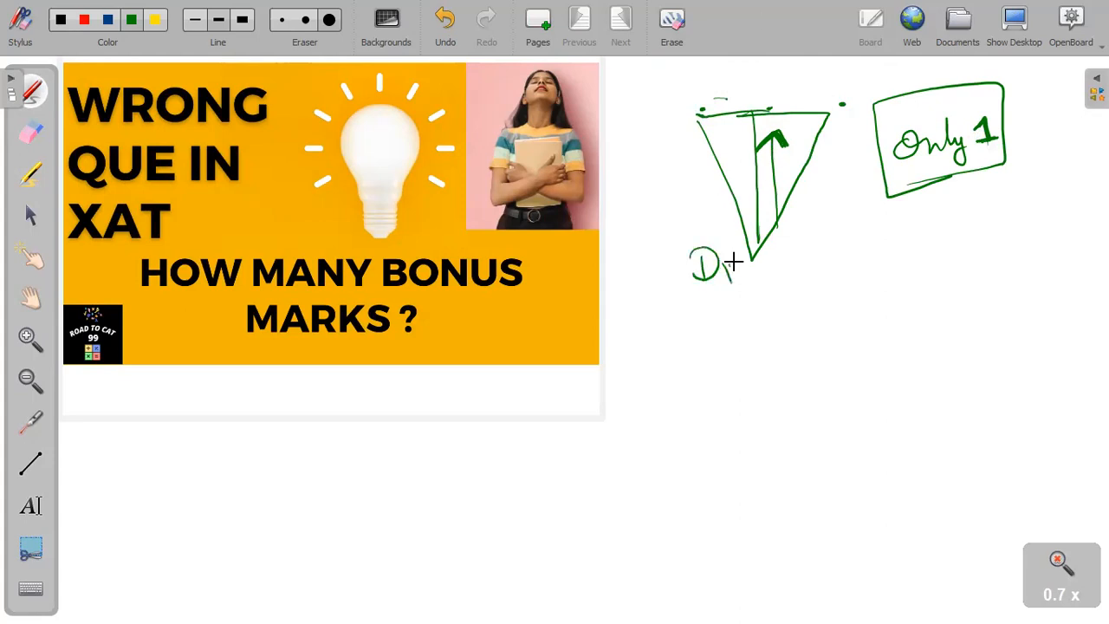
# Step: Write 'Discrepancy' below the triangle, box it, and add tick marks beside the notes
pyautogui.moveTo(719, 263); pyautogui.dragTo(823, 269)
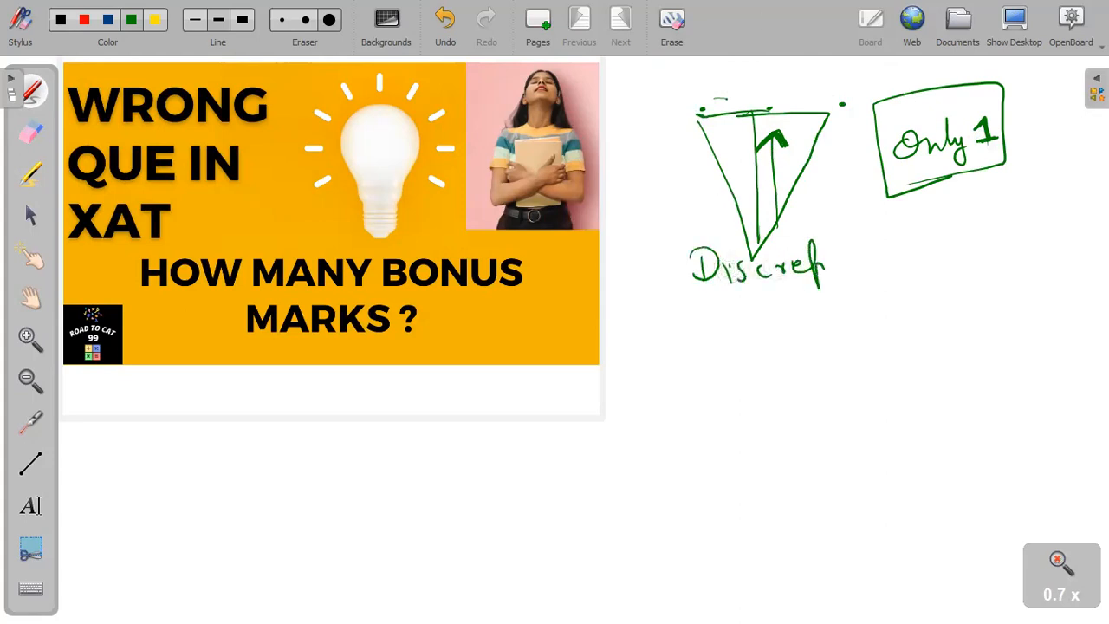
pyautogui.moveTo(828, 260); pyautogui.dragTo(910, 260)
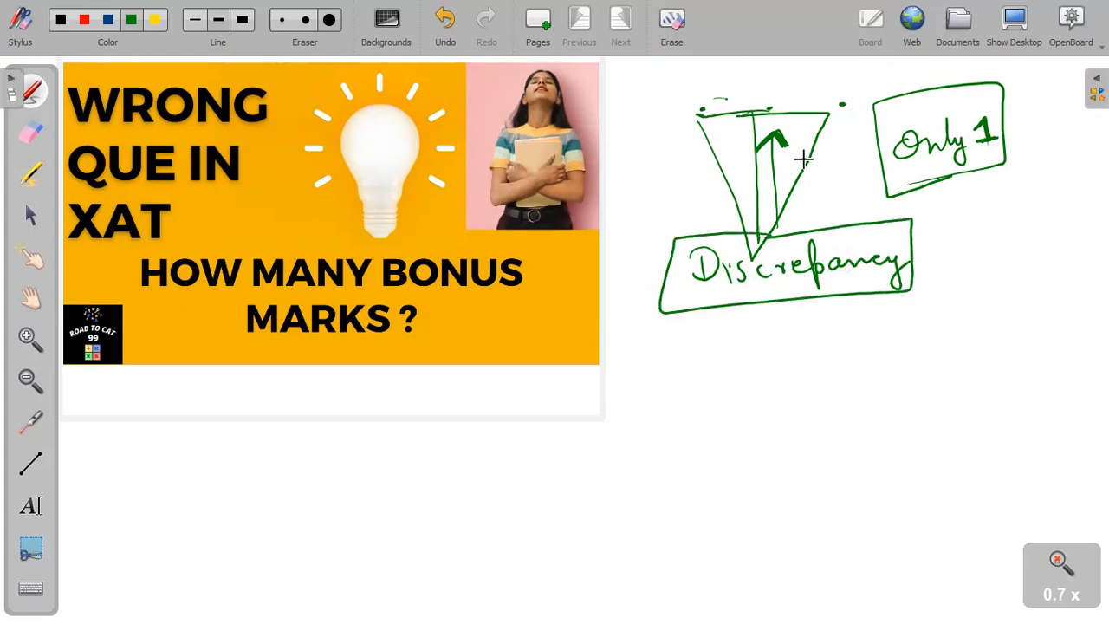
pyautogui.moveTo(824, 146)
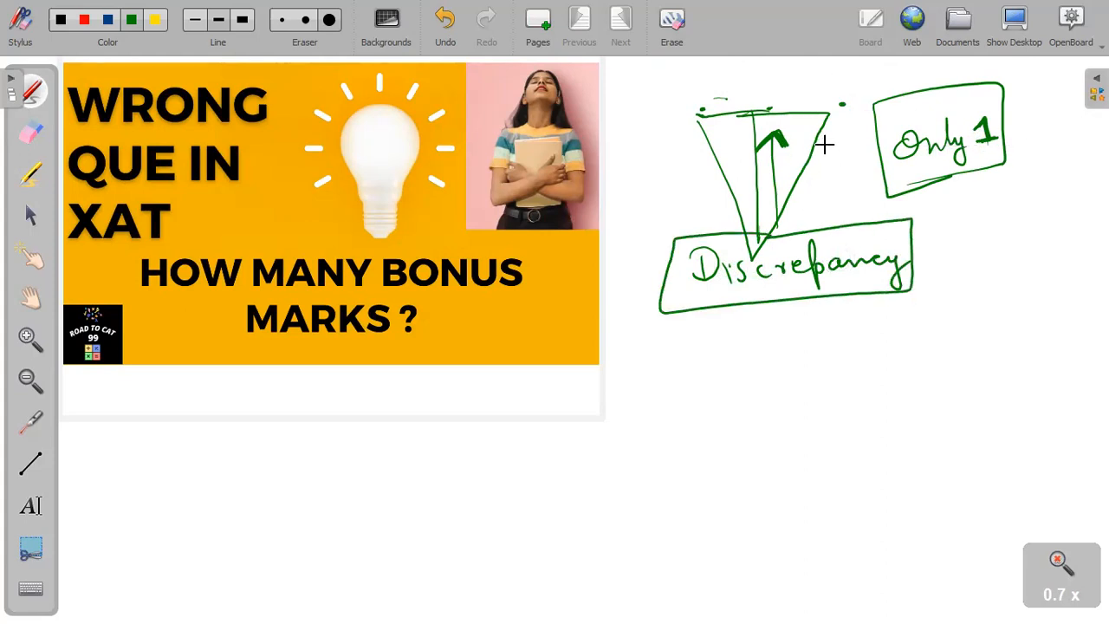
pyautogui.moveTo(800, 209)
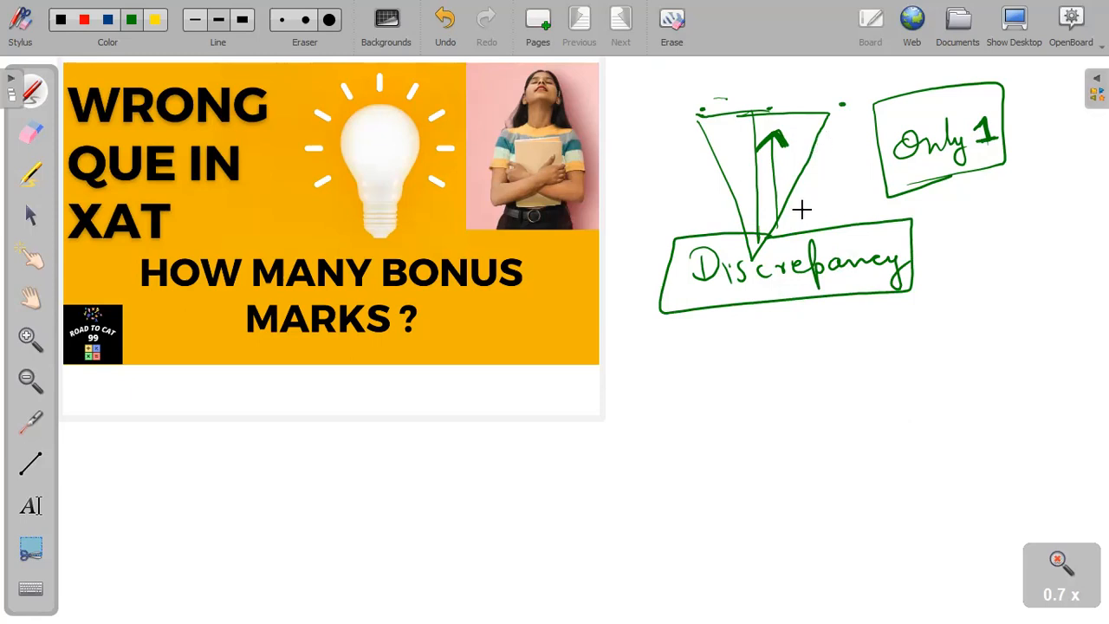
pyautogui.moveTo(613, 305)
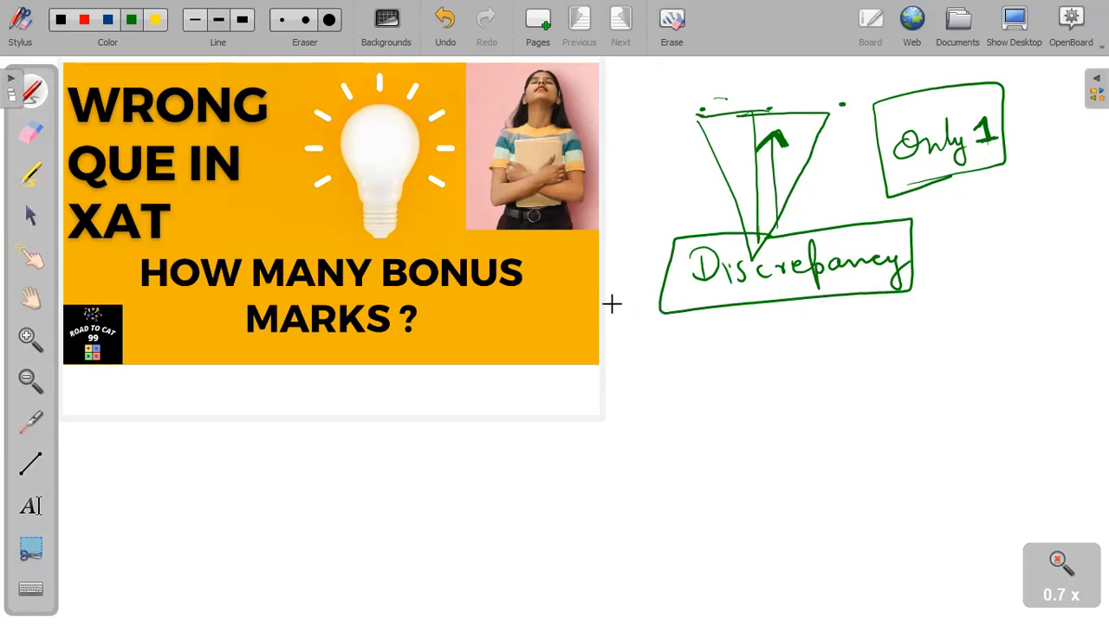
pyautogui.moveTo(609, 304); pyautogui.dragTo(658, 304)
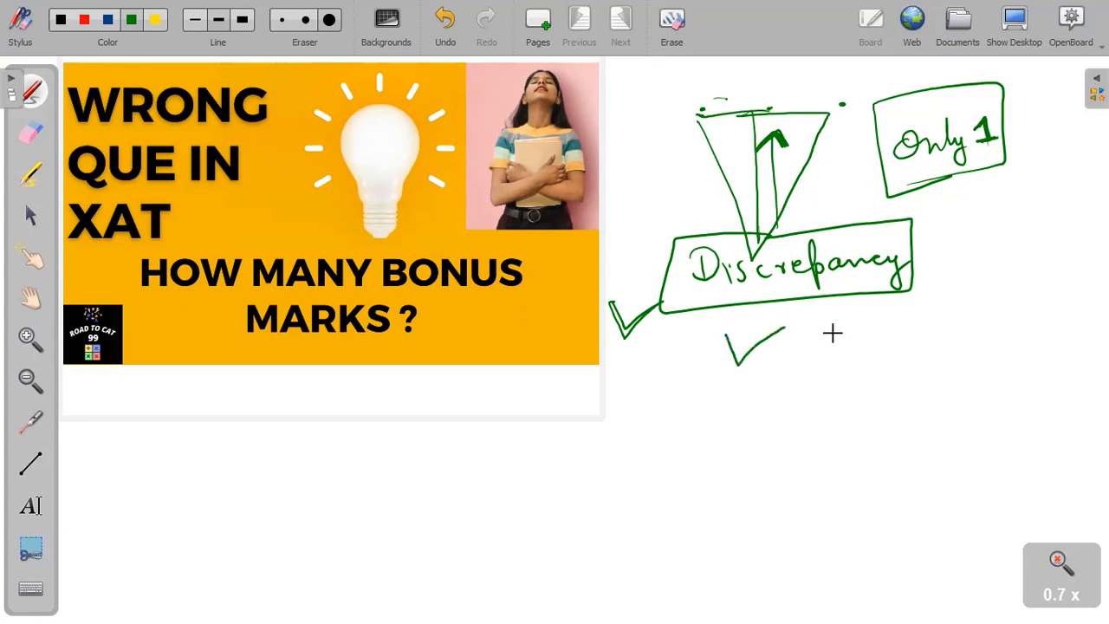
pyautogui.moveTo(818, 338); pyautogui.dragTo(858, 373)
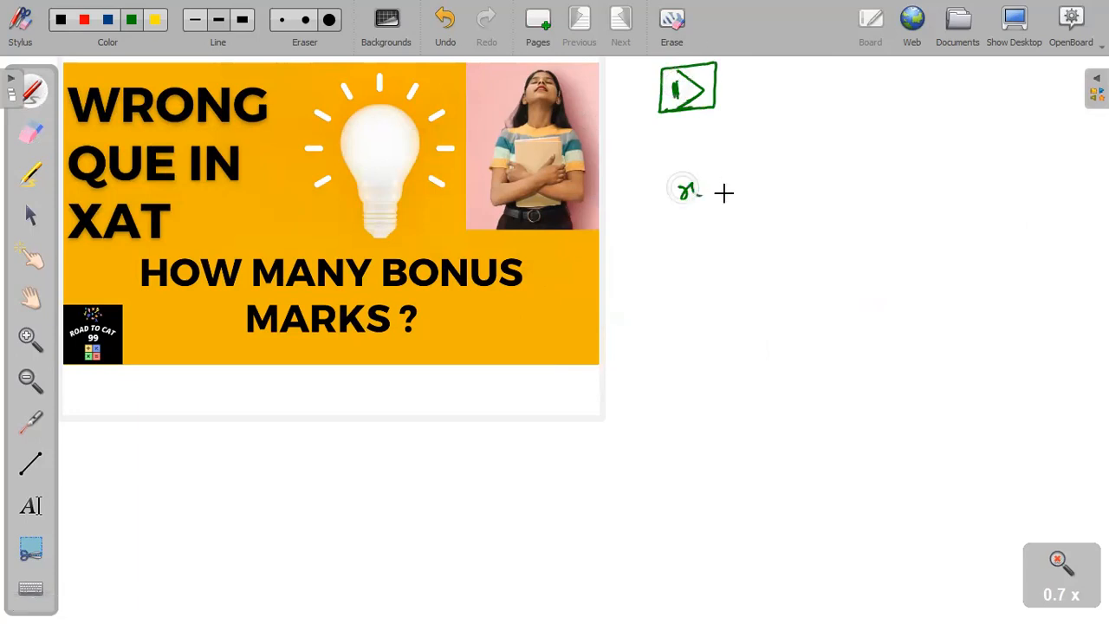
# Step: Write circled 'x, y' and '+ve' with the '= 7p' relation under the first item
pyautogui.moveTo(667, 156); pyautogui.dragTo(788, 216)
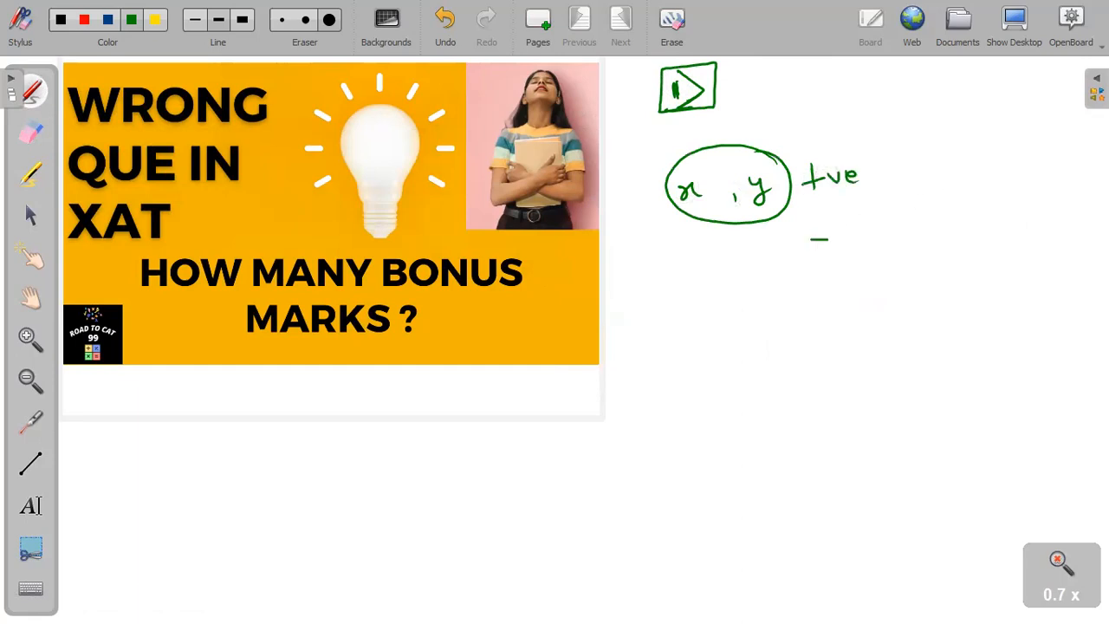
pyautogui.moveTo(884, 229); pyautogui.dragTo(961, 233)
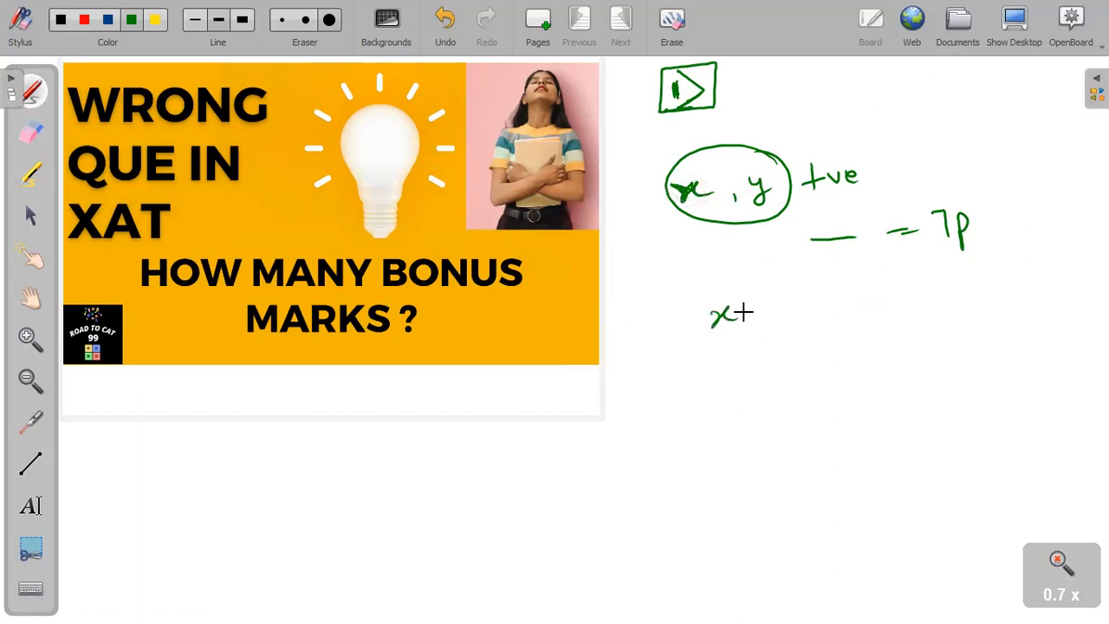
pyautogui.moveTo(710, 312); pyautogui.dragTo(789, 312)
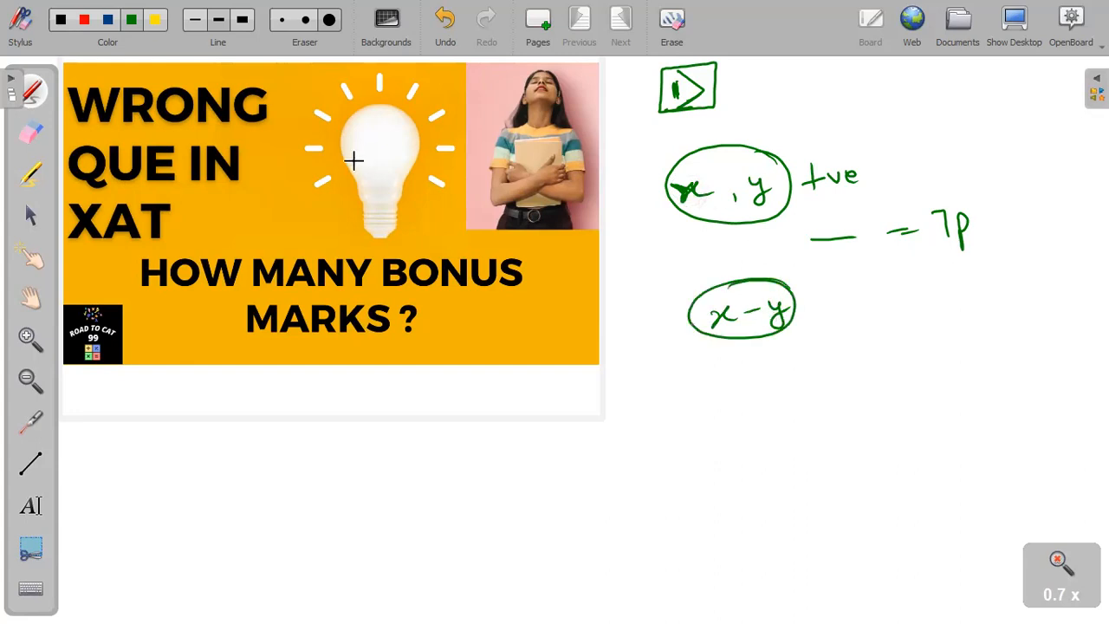
# Step: Erase the x-y working and start a 'Situation' note reading 'not'
pyautogui.click(31, 132)
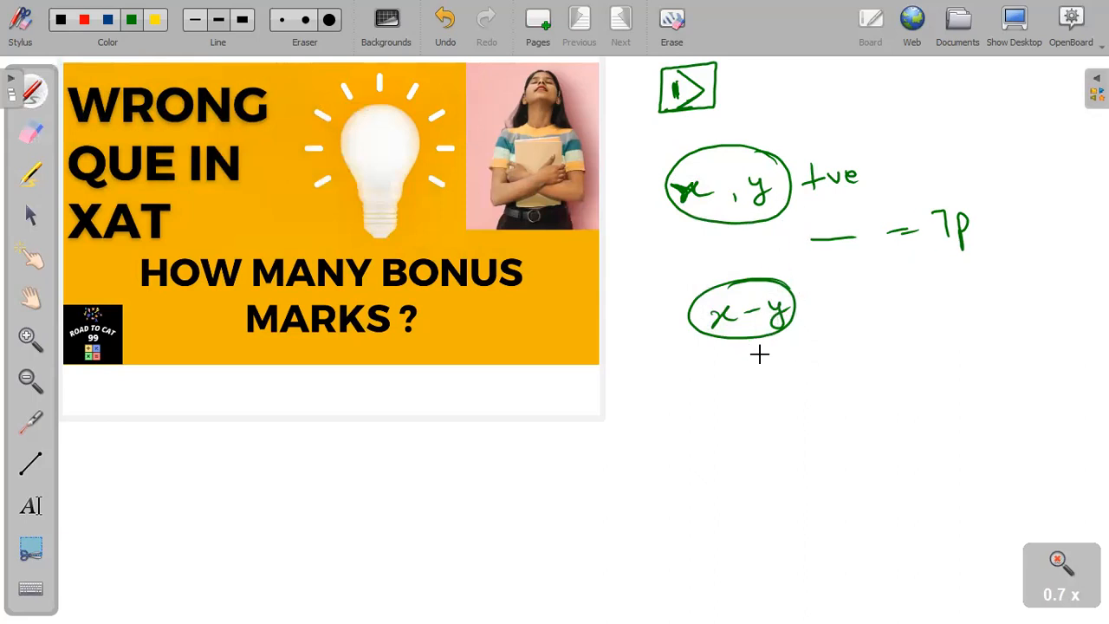
pyautogui.moveTo(811, 320)
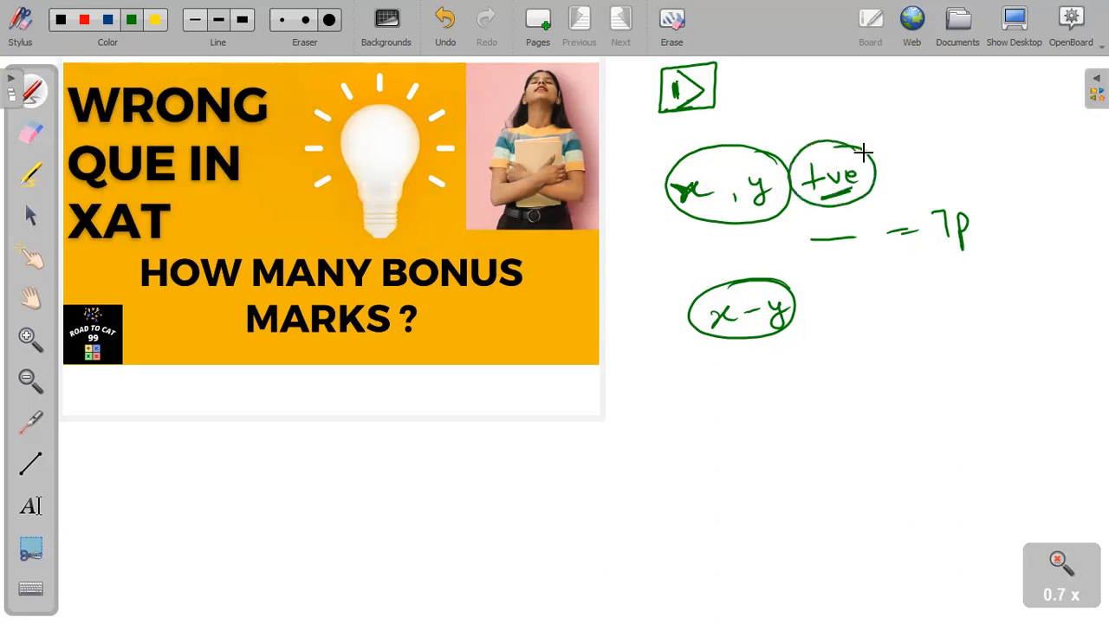
pyautogui.moveTo(676, 454); pyautogui.dragTo(706, 407)
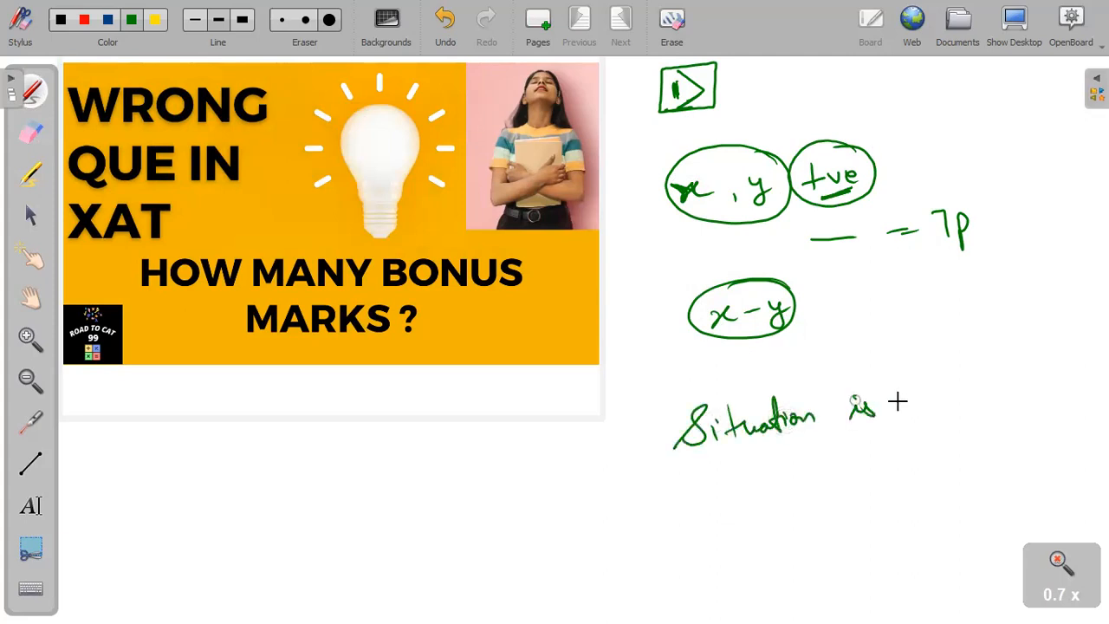
pyautogui.write('not')
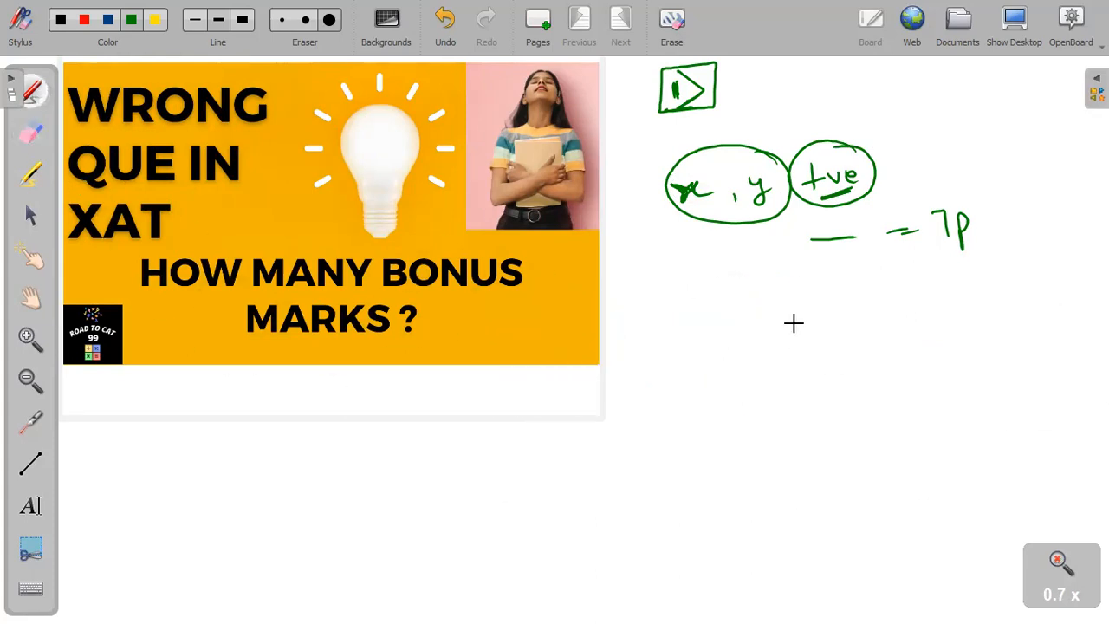
# Step: List crossed-out options 1, 3, 5, 7 and bracket the boxed 'None of above' note
pyautogui.moveTo(793, 325); pyautogui.dragTo(783, 516)
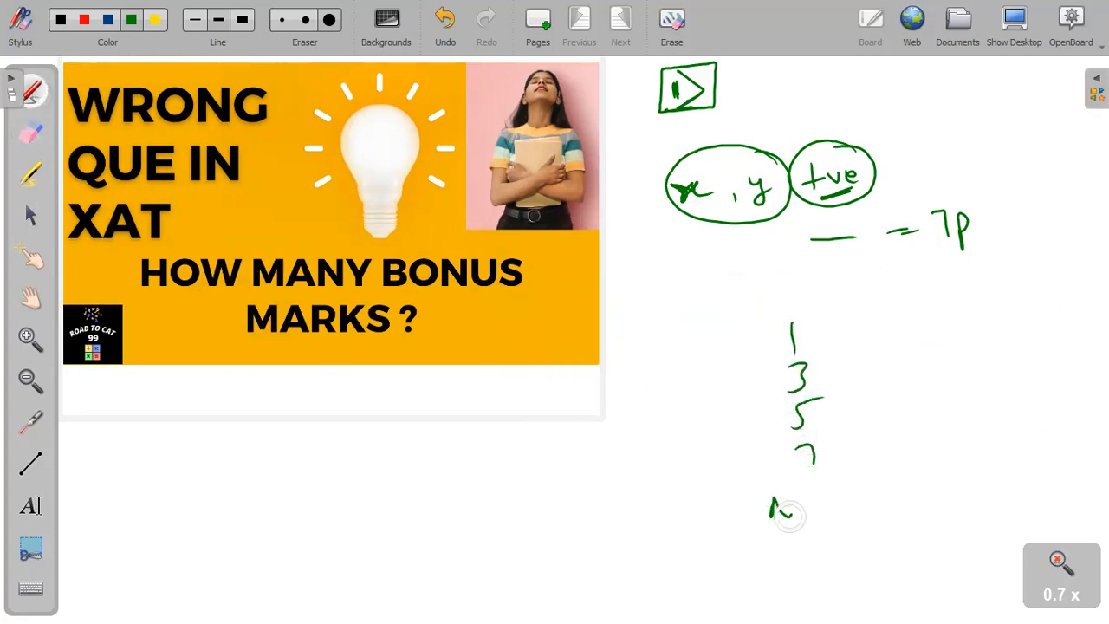
pyautogui.moveTo(771, 506); pyautogui.dragTo(866, 511)
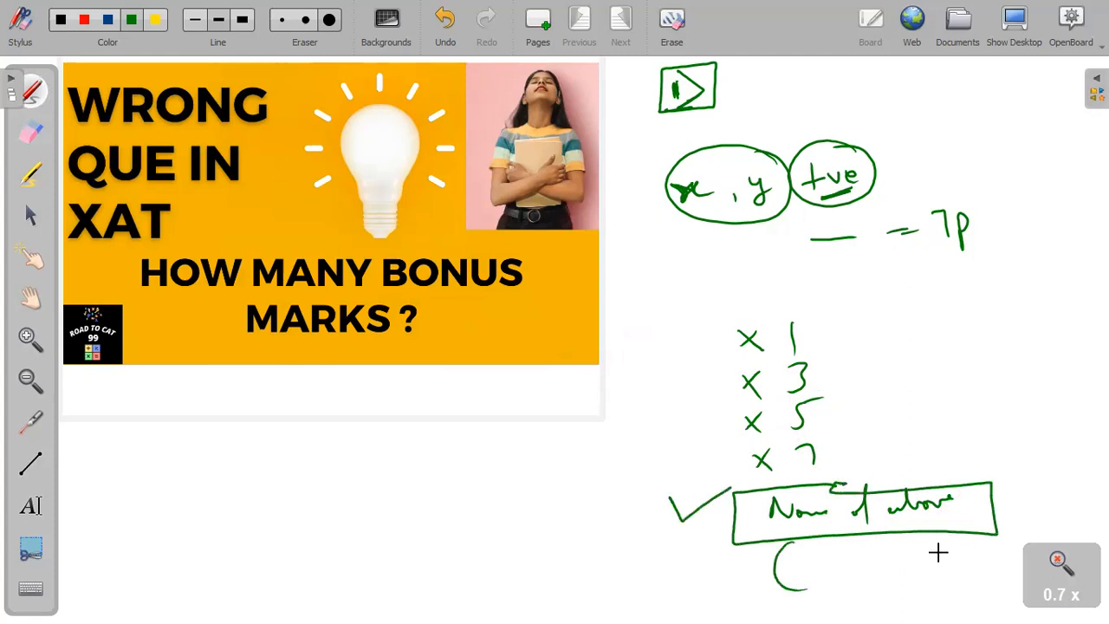
pyautogui.moveTo(805, 575); pyautogui.dragTo(970, 557)
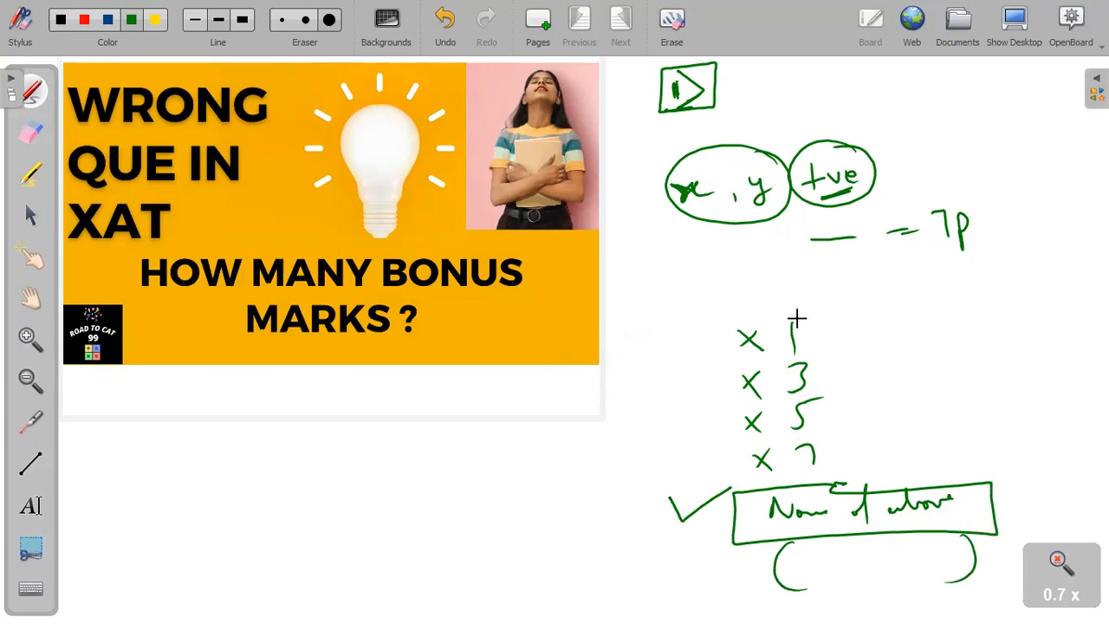
pyautogui.moveTo(783, 312); pyautogui.dragTo(783, 312)
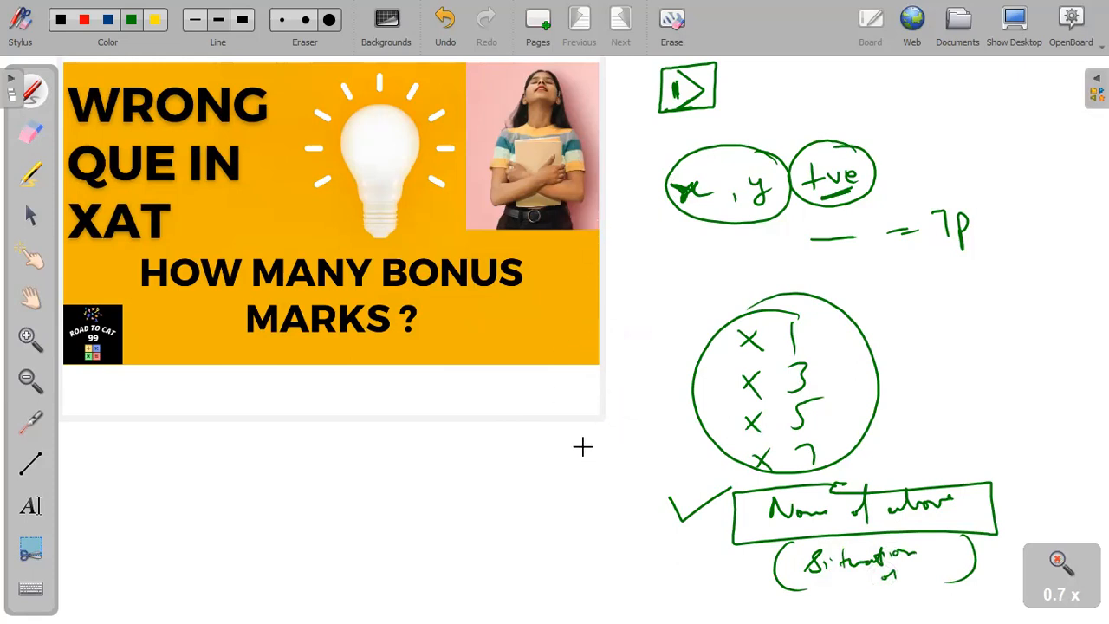
pyautogui.moveTo(696, 399)
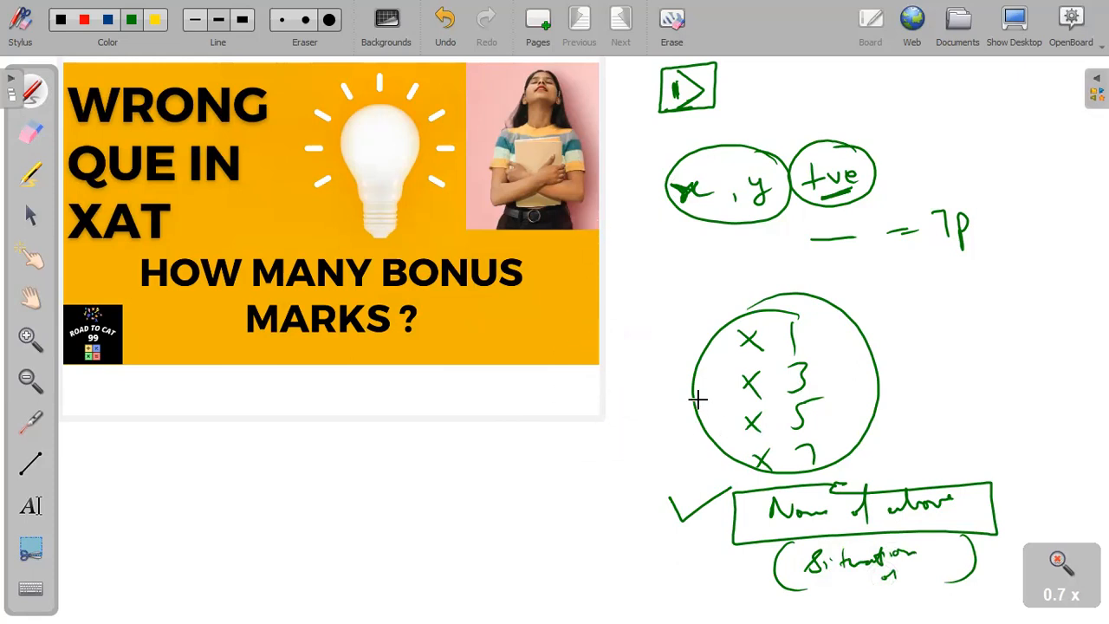
# Step: Point arrows at the circled options, then erase the circled option list
pyautogui.moveTo(562, 449); pyautogui.dragTo(620, 424)
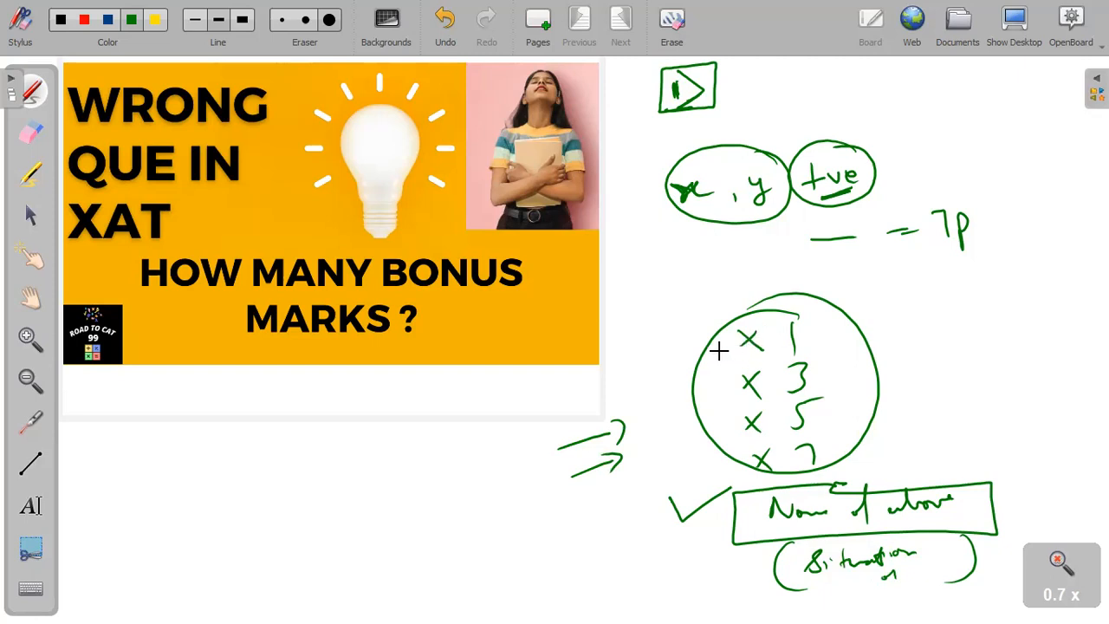
pyautogui.moveTo(658, 365)
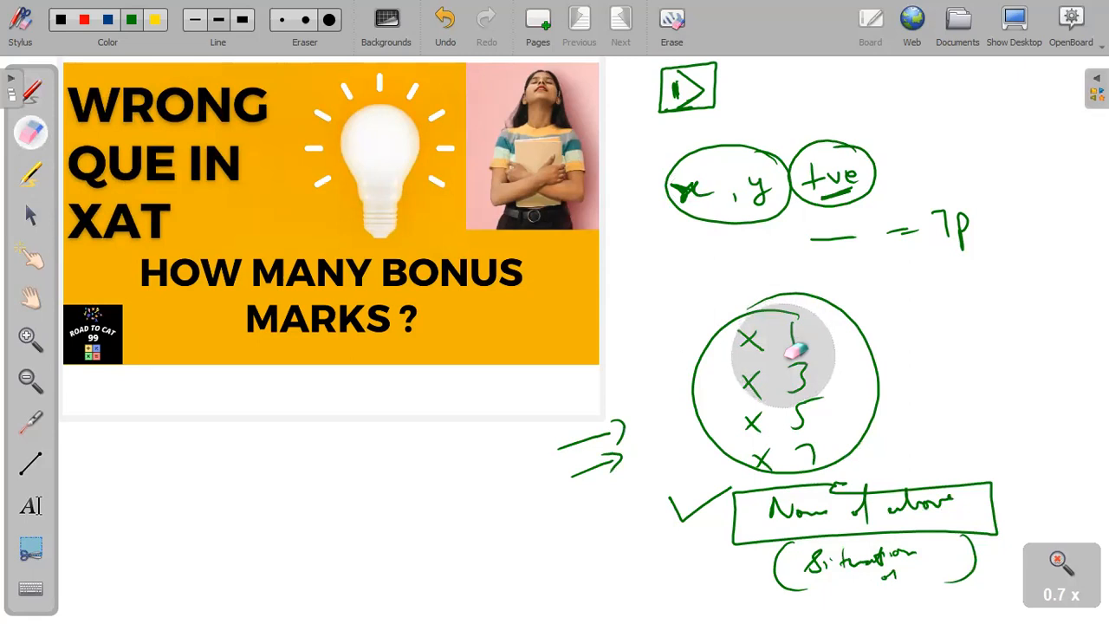
pyautogui.moveTo(779, 355); pyautogui.dragTo(828, 394)
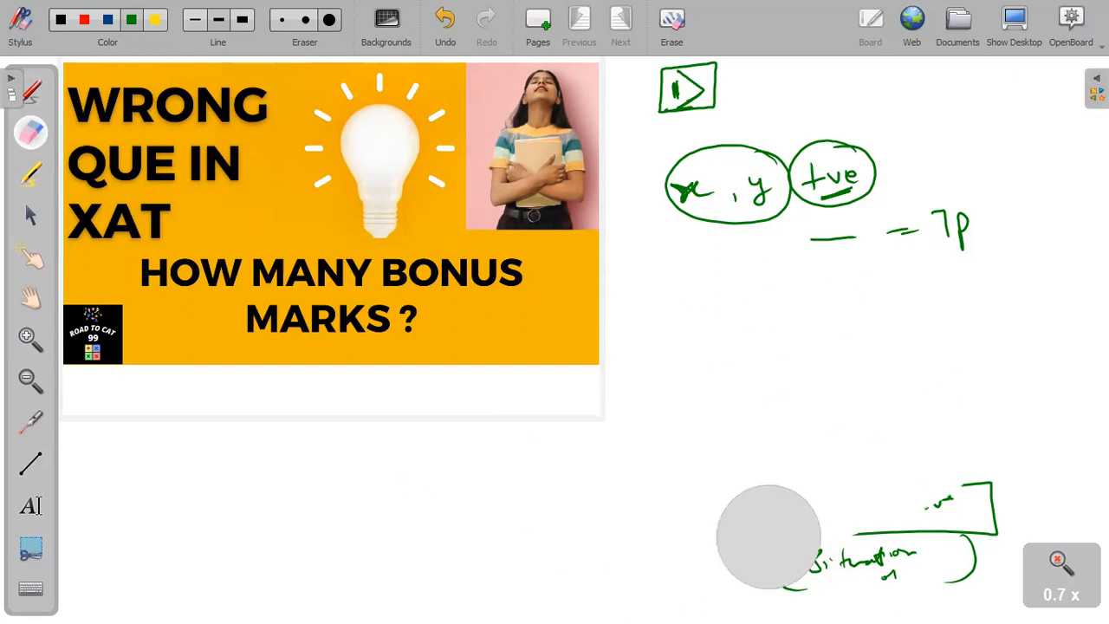
# Step: Clear the remaining working and write 'Cricket' beside the first item
pyautogui.click(672, 26)
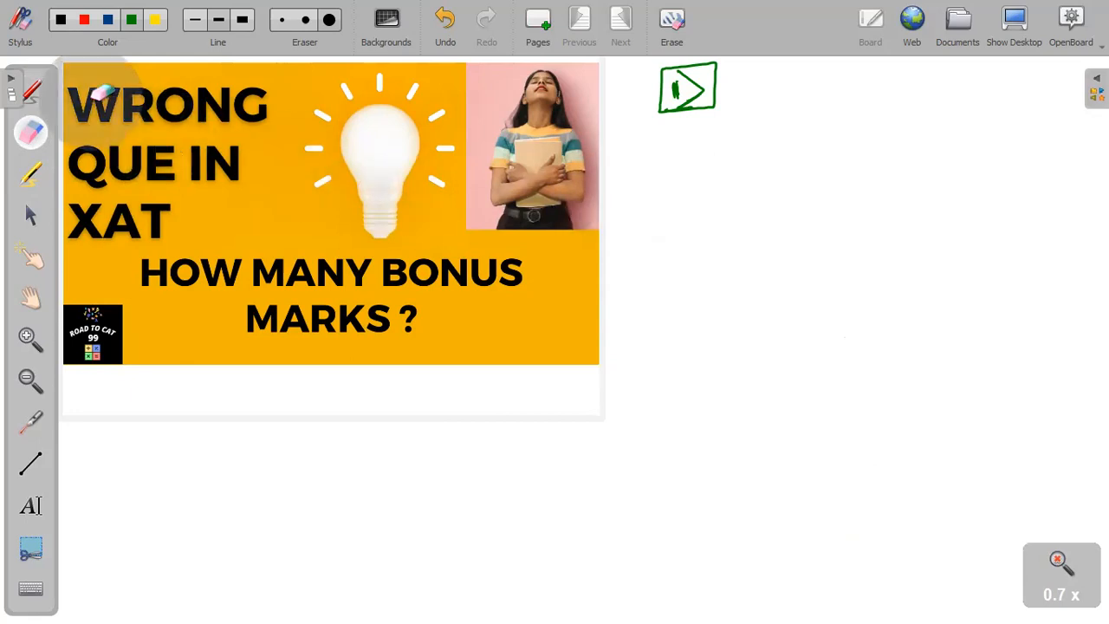
pyautogui.moveTo(737, 90); pyautogui.dragTo(762, 78)
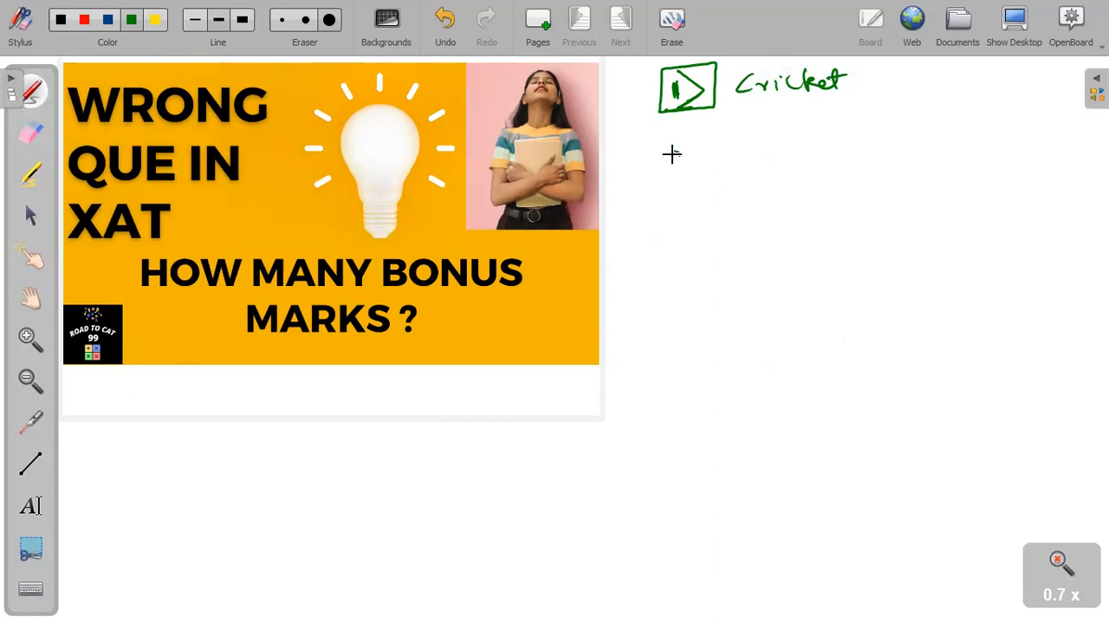
# Step: Write boxed item '2', a boxed '125', and 'Inconsistent' under the DI Covid note
pyautogui.moveTo(655, 139); pyautogui.dragTo(710, 182)
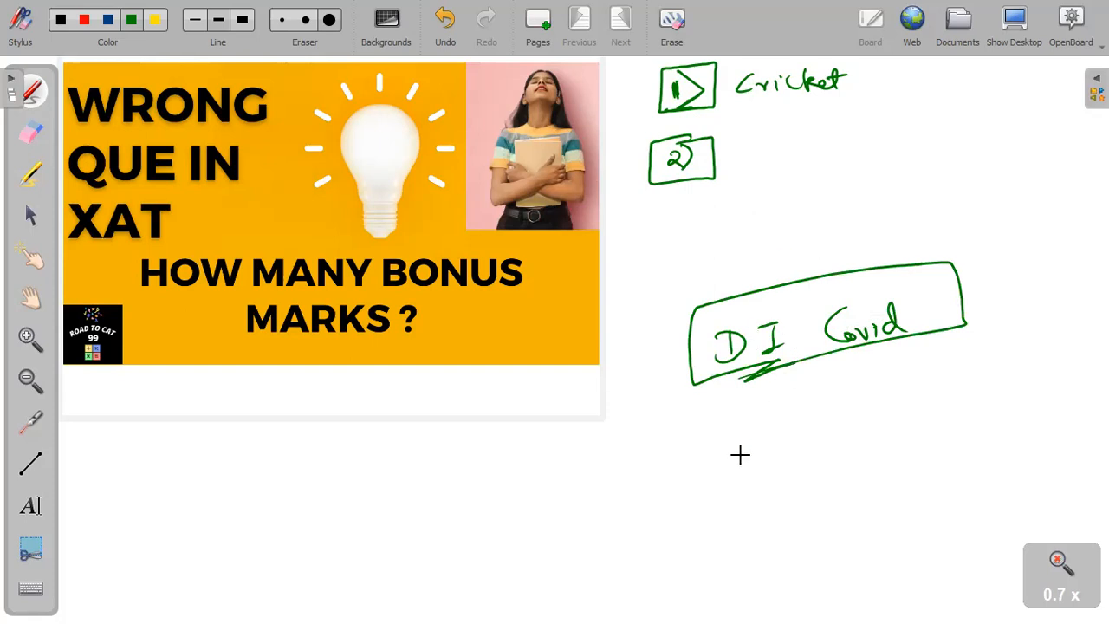
pyautogui.moveTo(773, 506)
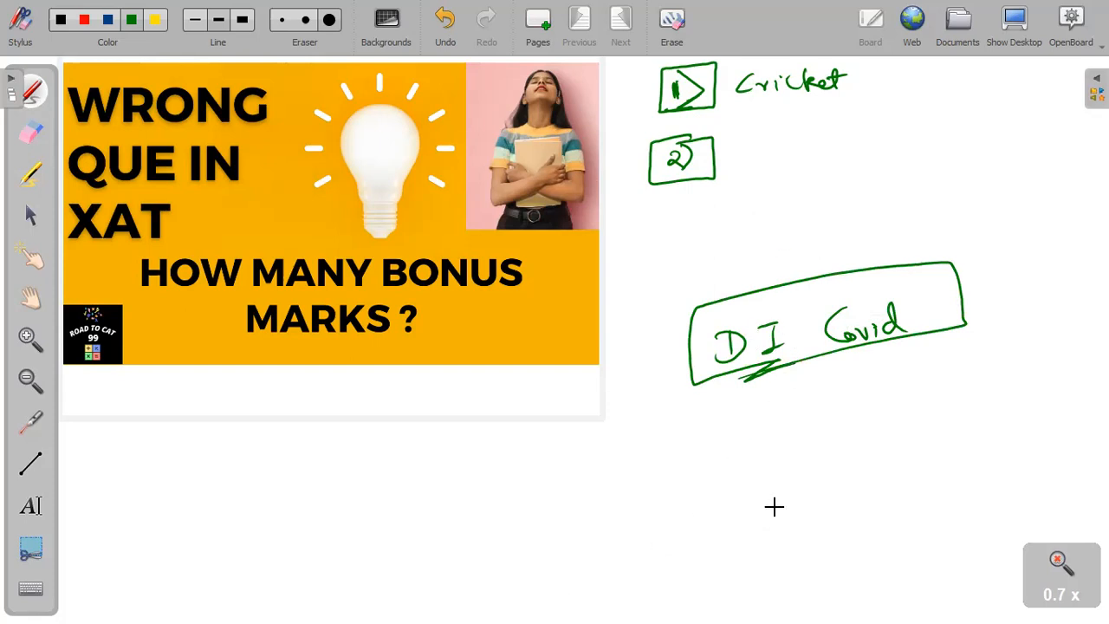
pyautogui.moveTo(797, 414)
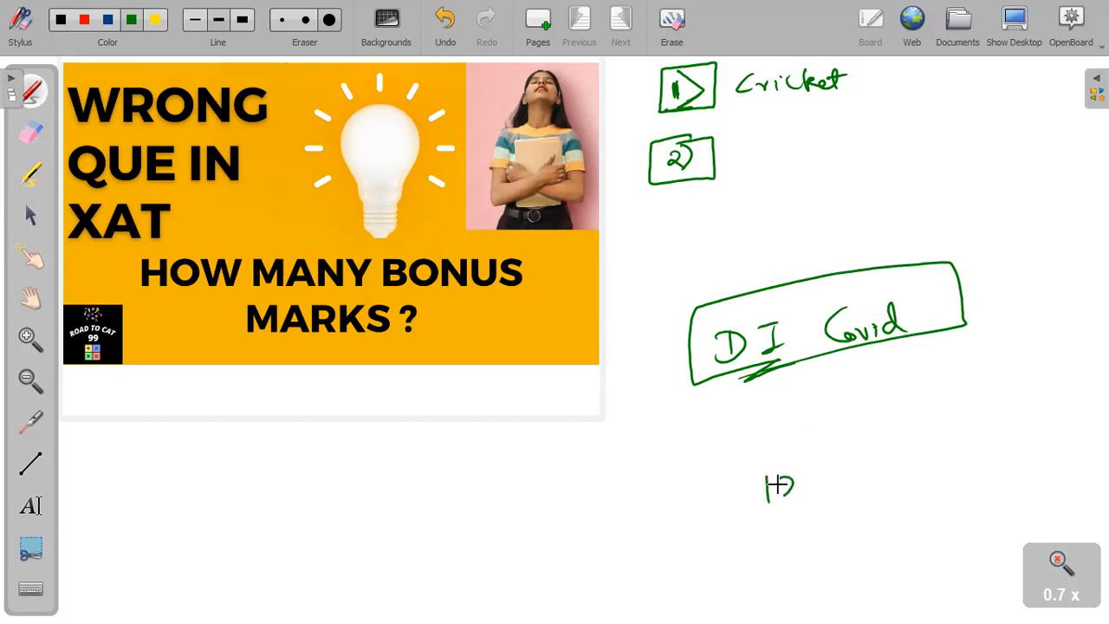
pyautogui.moveTo(749, 454); pyautogui.dragTo(849, 511)
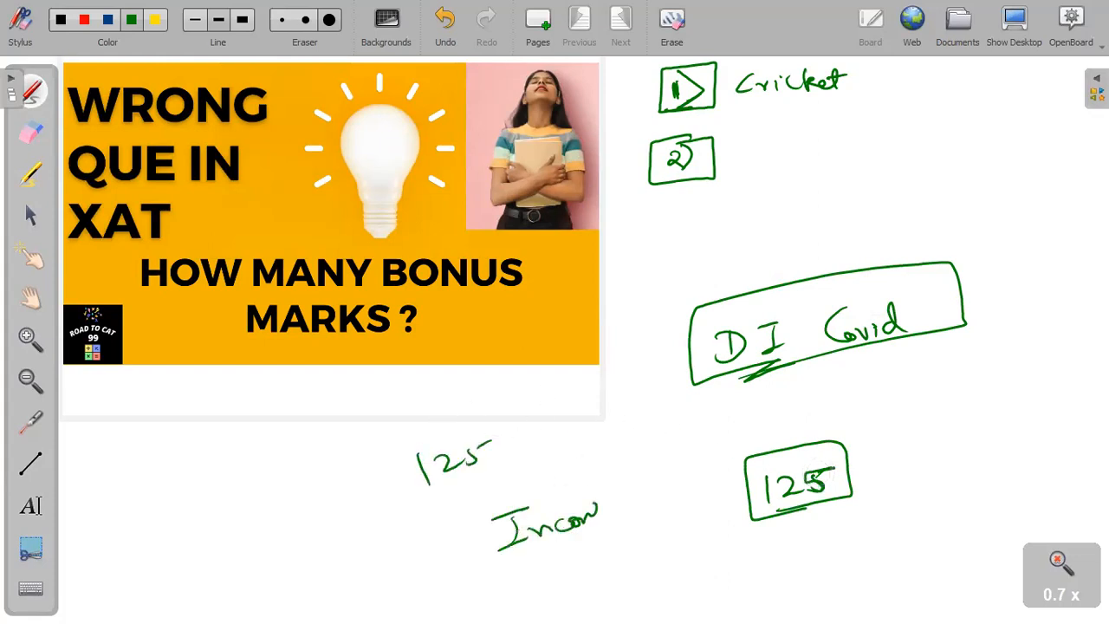
pyautogui.moveTo(598, 519); pyautogui.dragTo(658, 499)
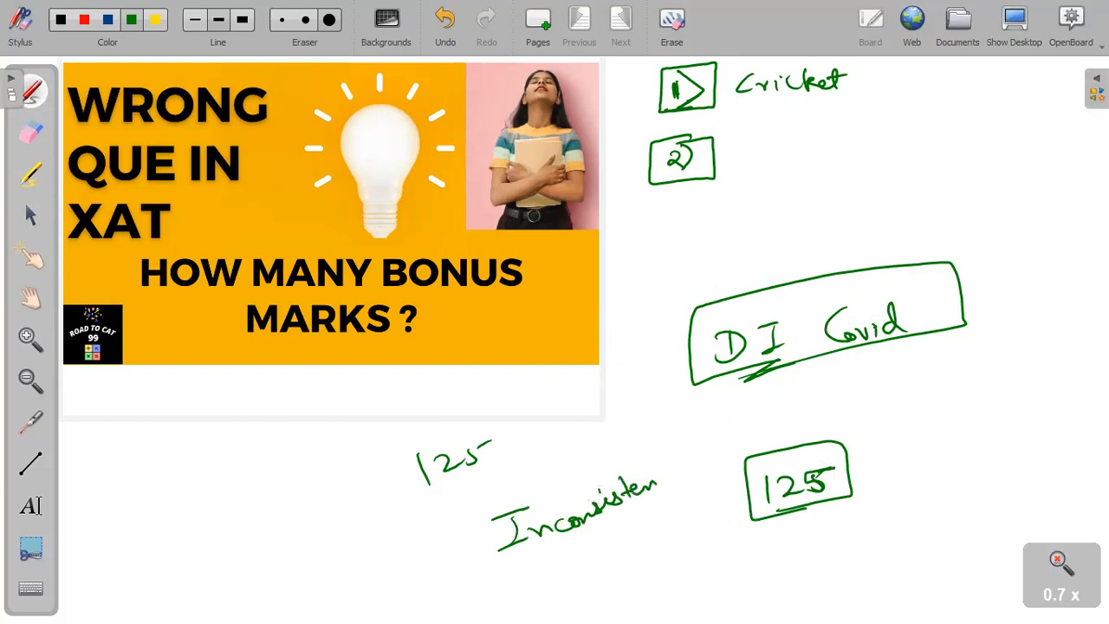
# Step: Box and underline 'Inconsistent', circle and tick 125, and add a circled 80 below
pyautogui.moveTo(450, 433); pyautogui.dragTo(684, 562)
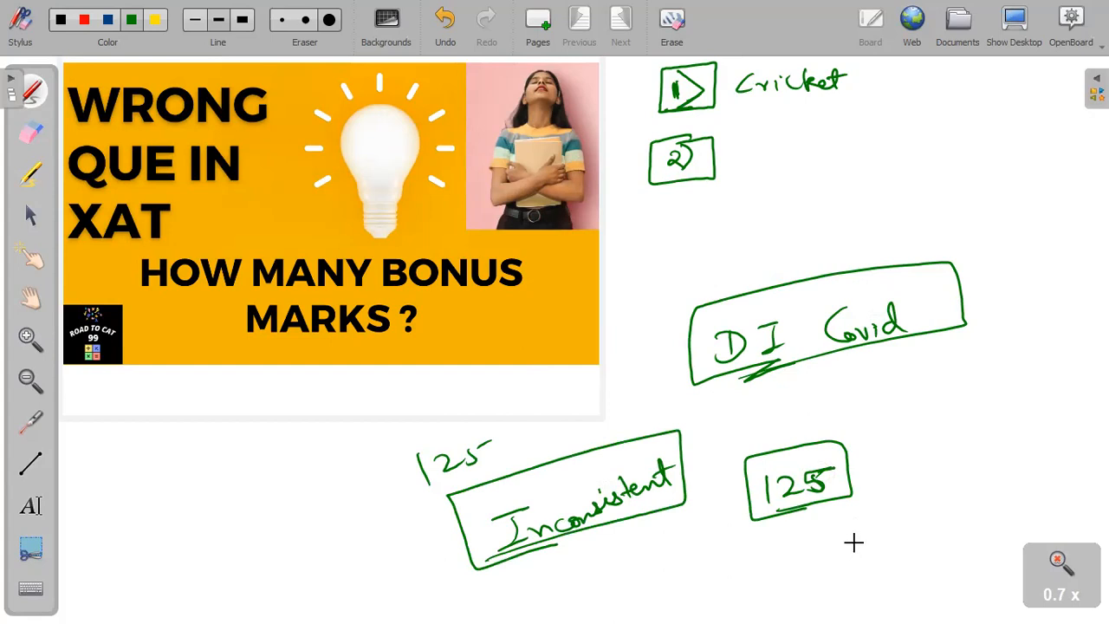
pyautogui.moveTo(852, 537); pyautogui.dragTo(887, 557)
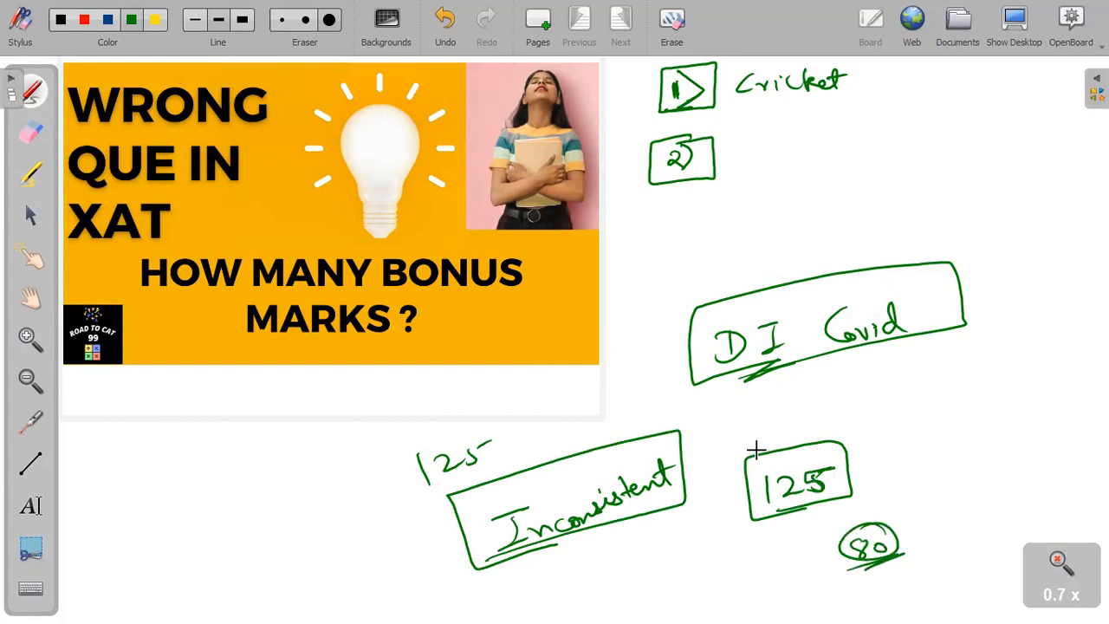
pyautogui.moveTo(754, 451); pyautogui.dragTo(783, 433)
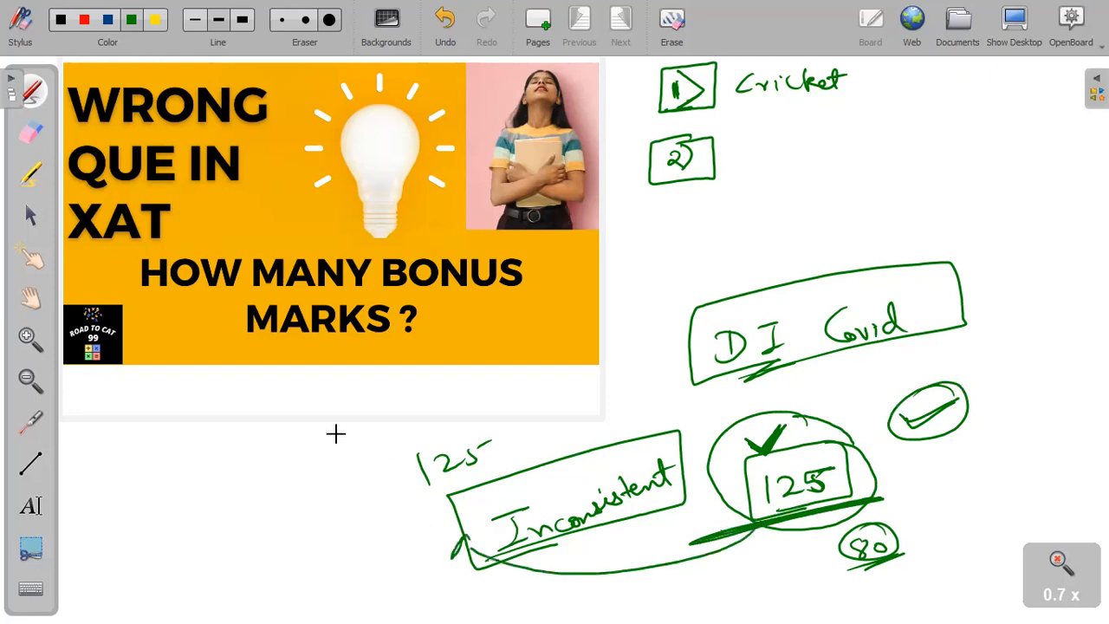
# Step: Sketch a small table with 125 linked to 'Inconsistent', then add Covid and +1 marks
pyautogui.moveTo(208, 399); pyautogui.dragTo(399, 568)
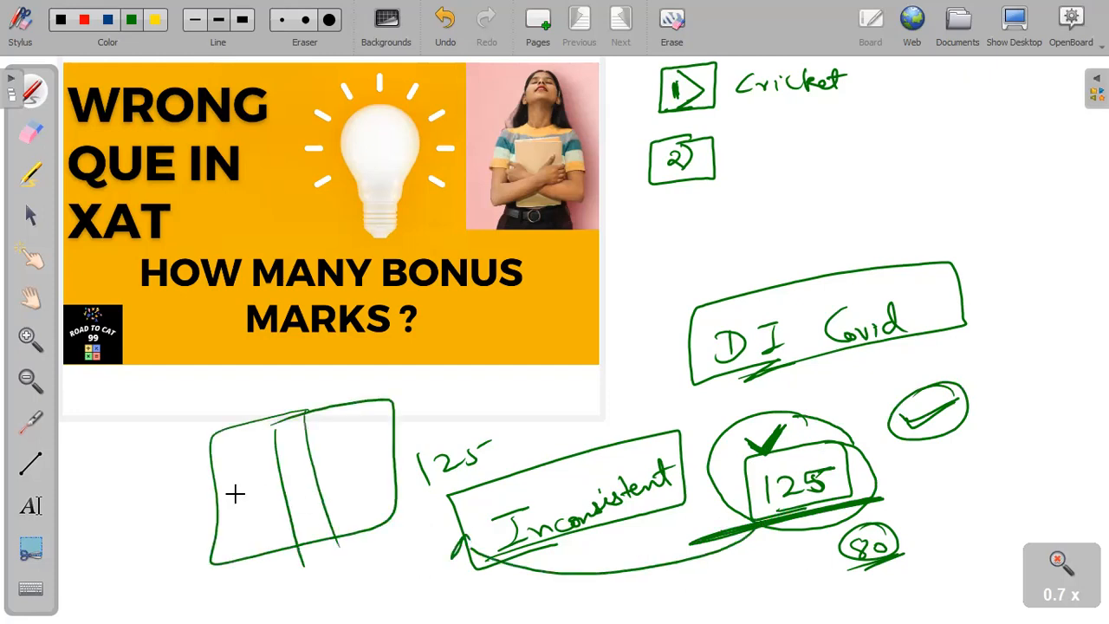
pyautogui.moveTo(234, 494); pyautogui.dragTo(395, 416)
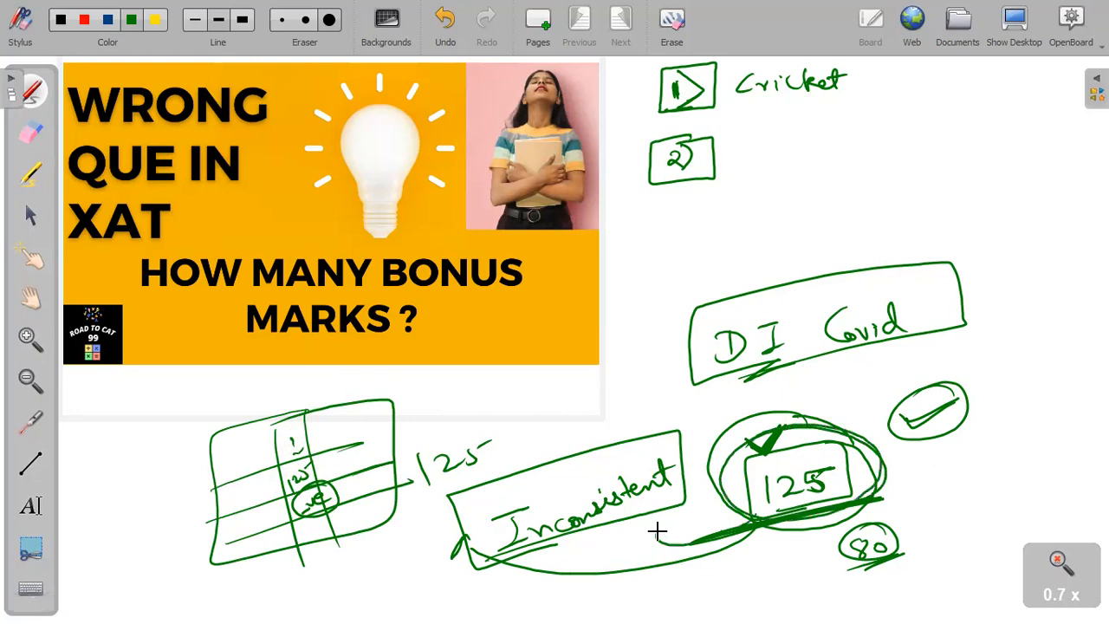
pyautogui.moveTo(667, 554); pyautogui.dragTo(658, 520)
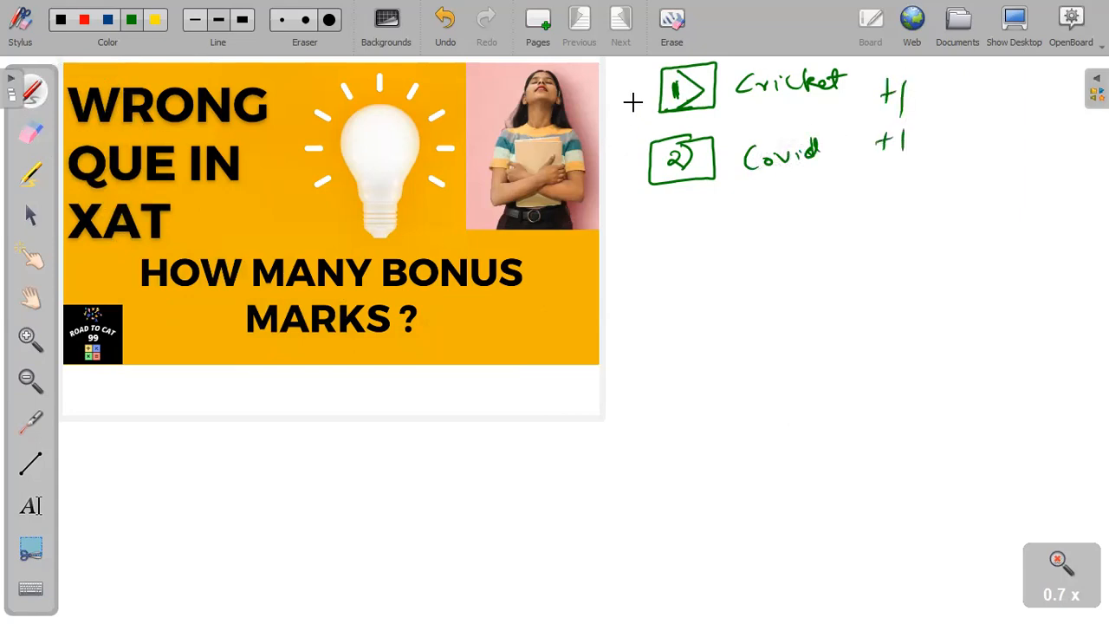
# Step: Bracket Cricket and Covid as +1 each, note QA → 9, 10-11, then begin clearing the working
pyautogui.moveTo(632, 69); pyautogui.dragTo(624, 170)
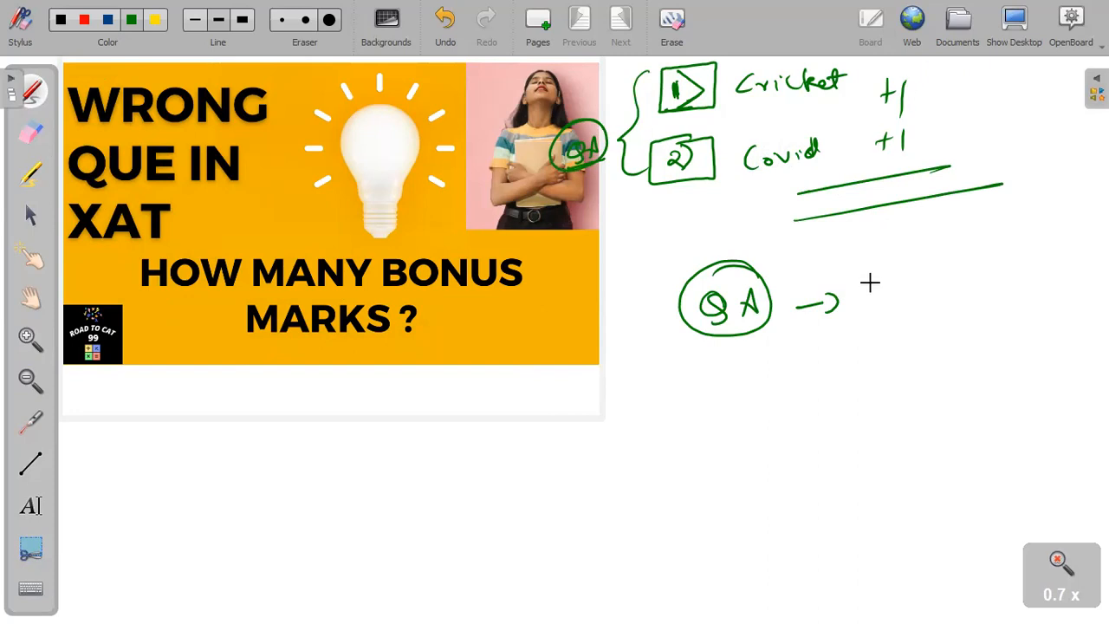
pyautogui.moveTo(869, 295); pyautogui.dragTo(892, 291)
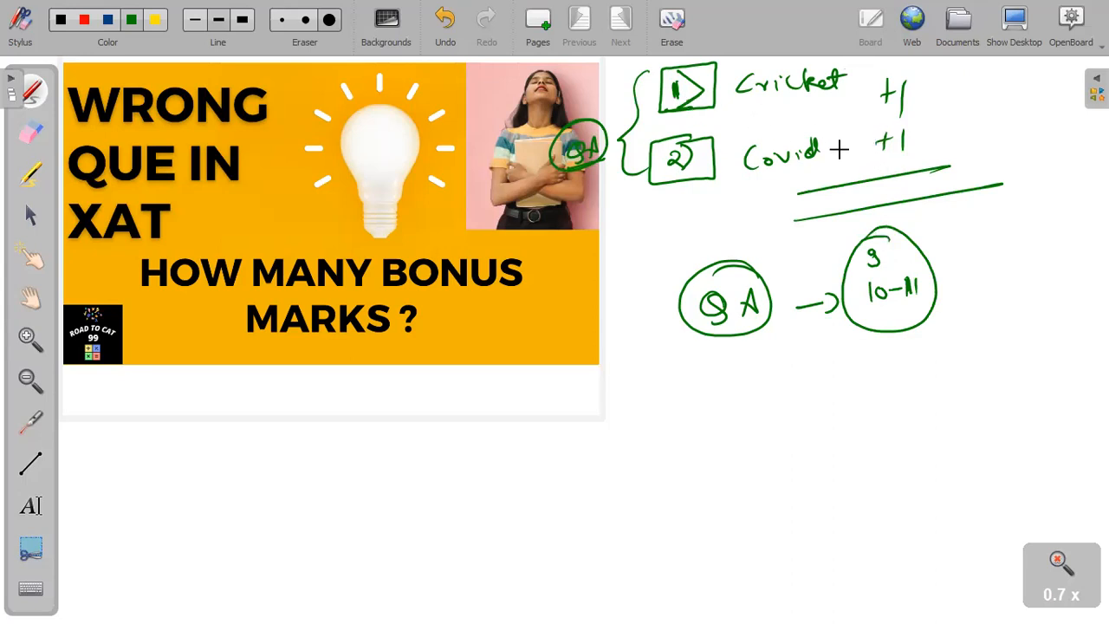
pyautogui.write('125')
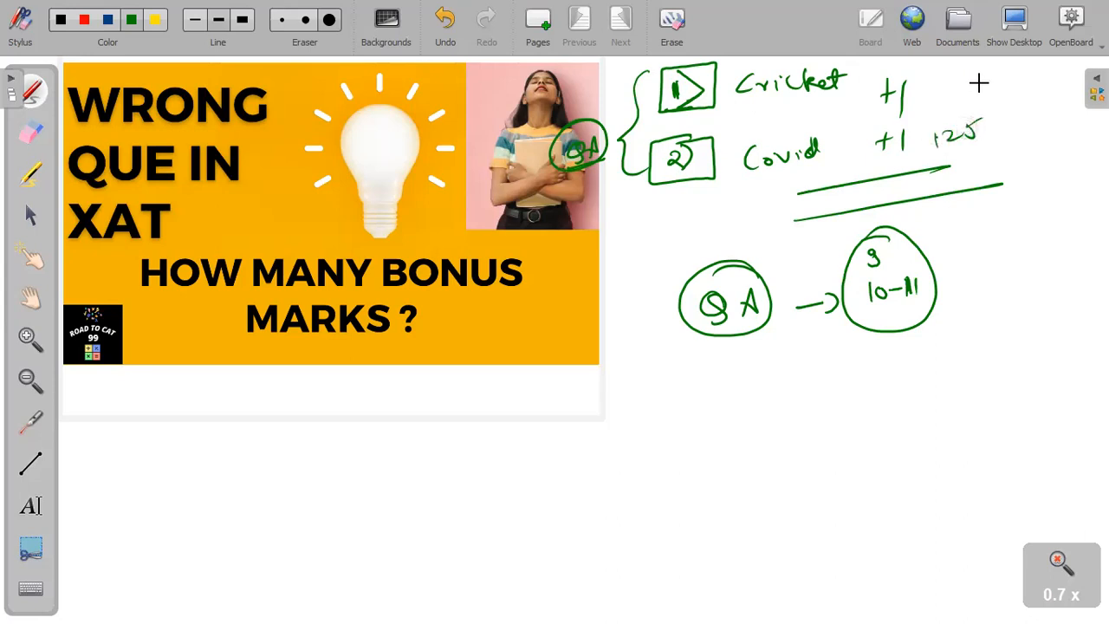
pyautogui.moveTo(932, 83); pyautogui.dragTo(967, 84)
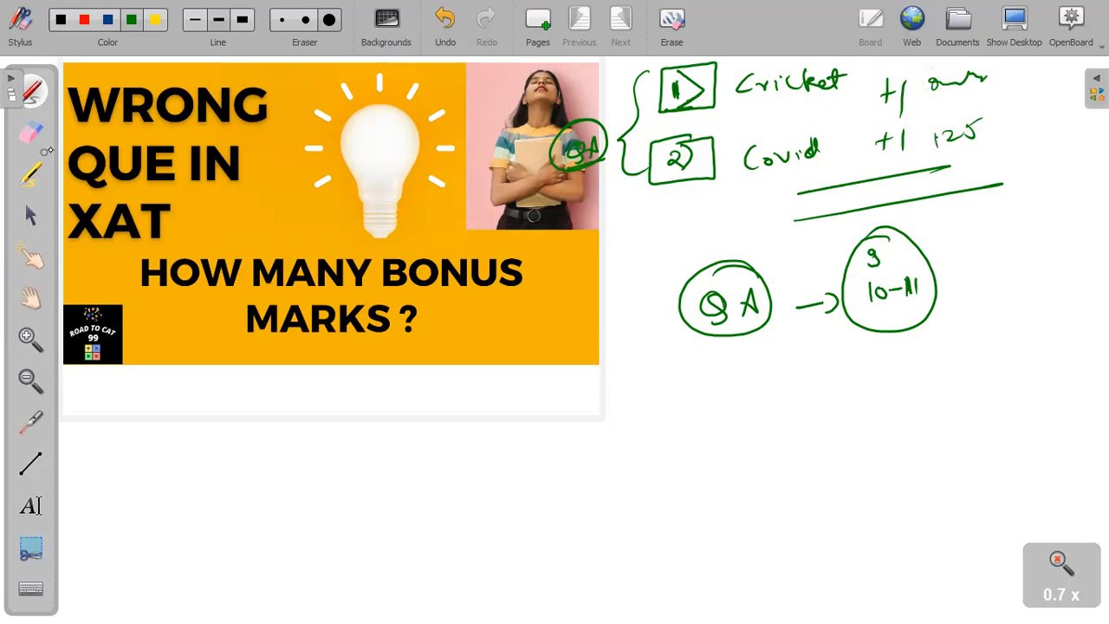
pyautogui.click(31, 130)
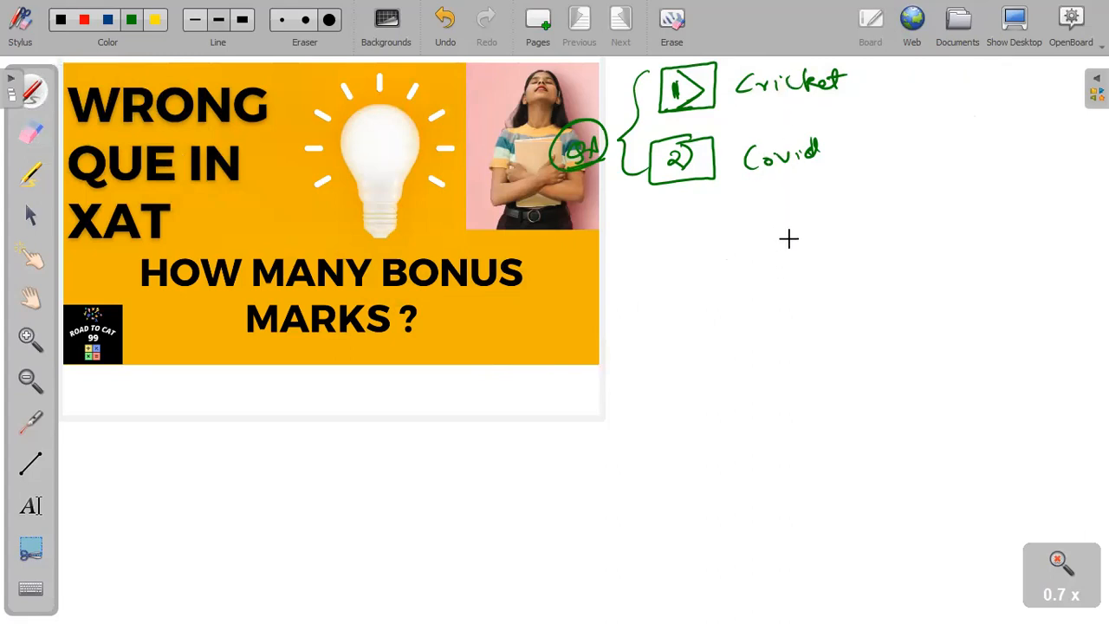
pyautogui.moveTo(786, 284)
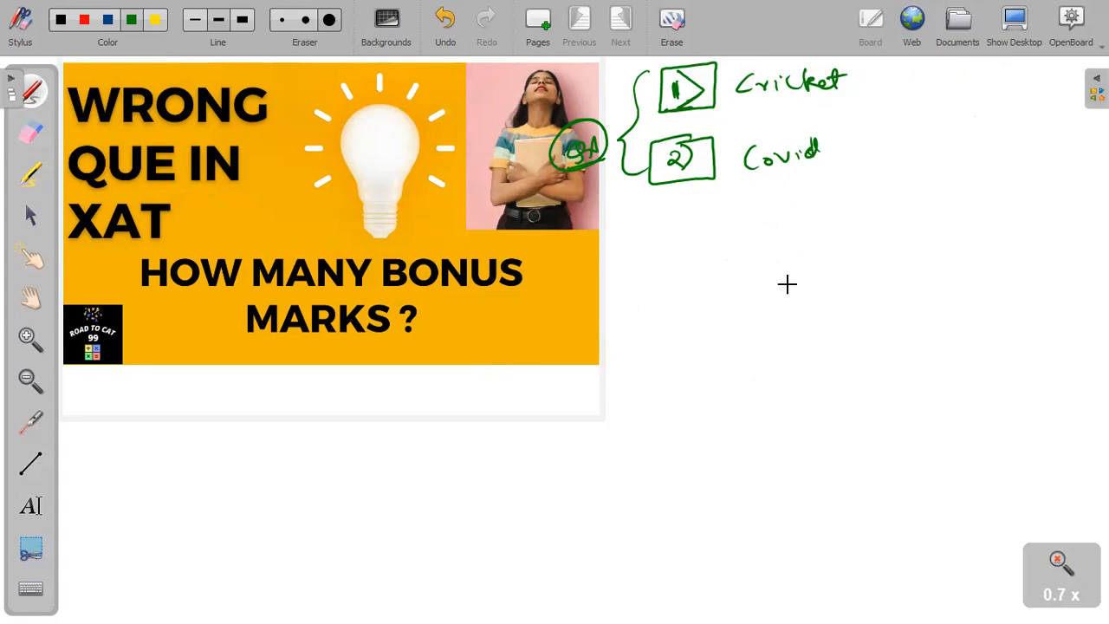
pyautogui.moveTo(781, 222)
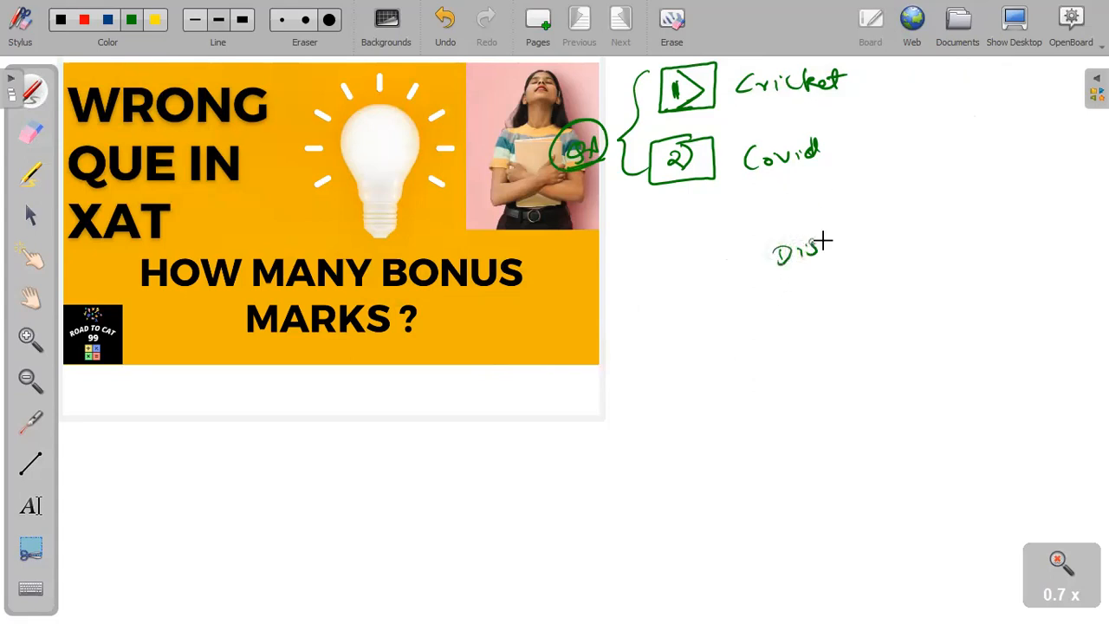
# Step: Continue writing the new green note below Covid
pyautogui.moveTo(811, 251); pyautogui.dragTo(879, 229)
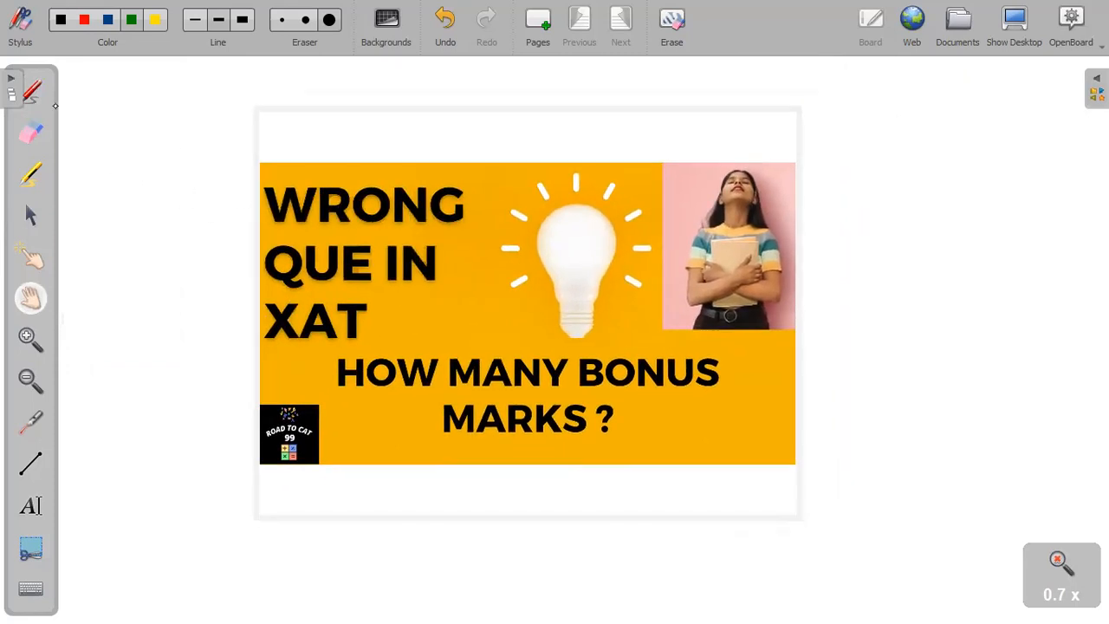
pyautogui.moveTo(139, 343); pyautogui.dragTo(130, 367)
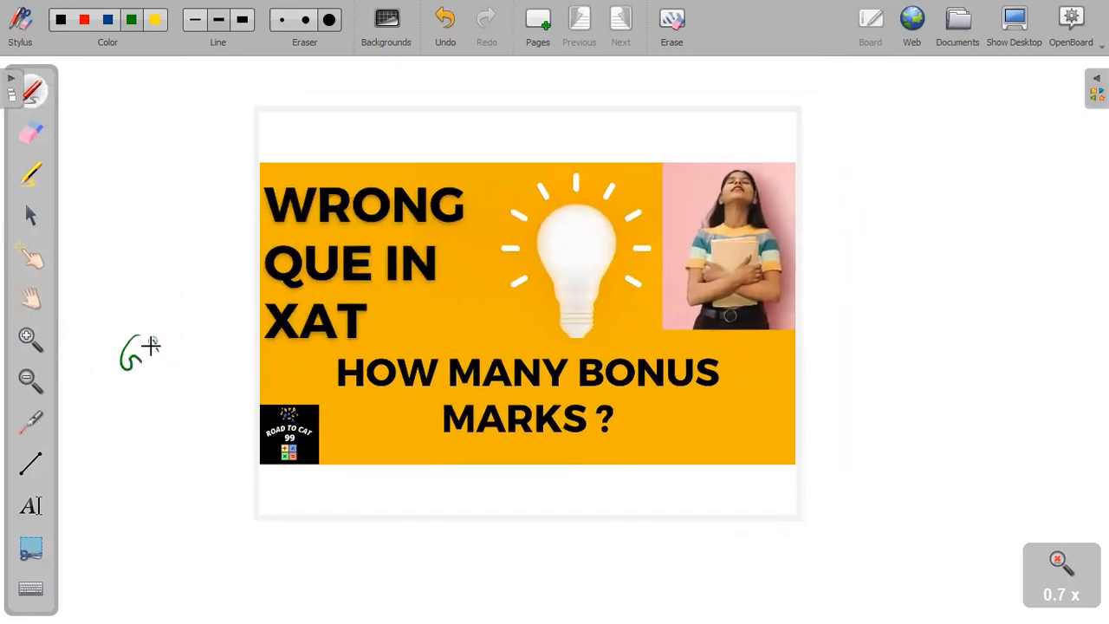
pyautogui.moveTo(130, 356); pyautogui.dragTo(216, 329)
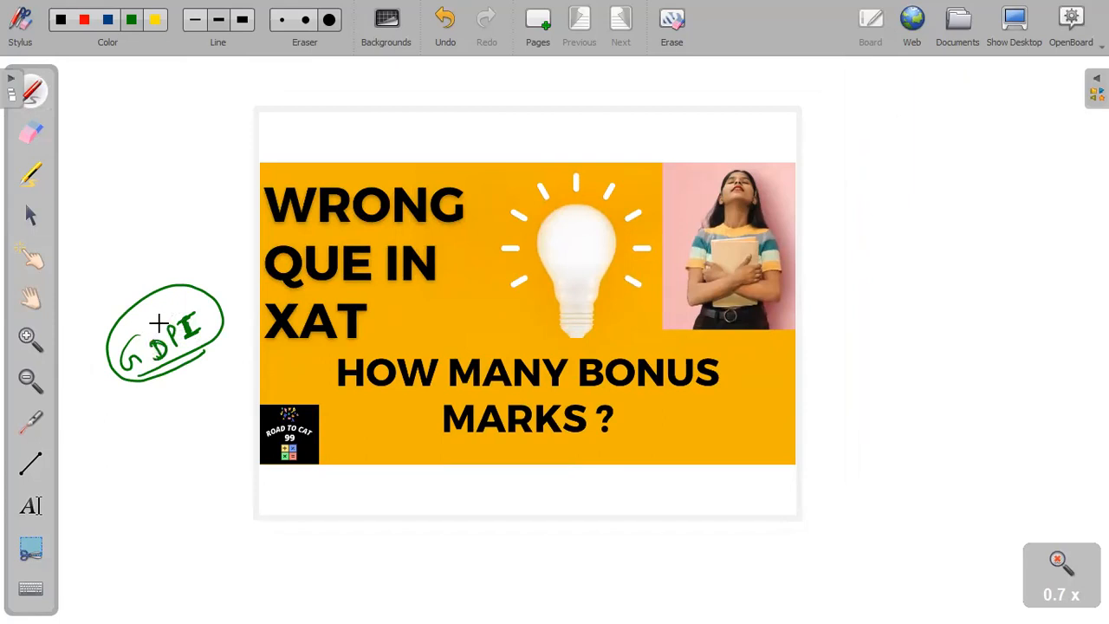
pyautogui.moveTo(146, 295)
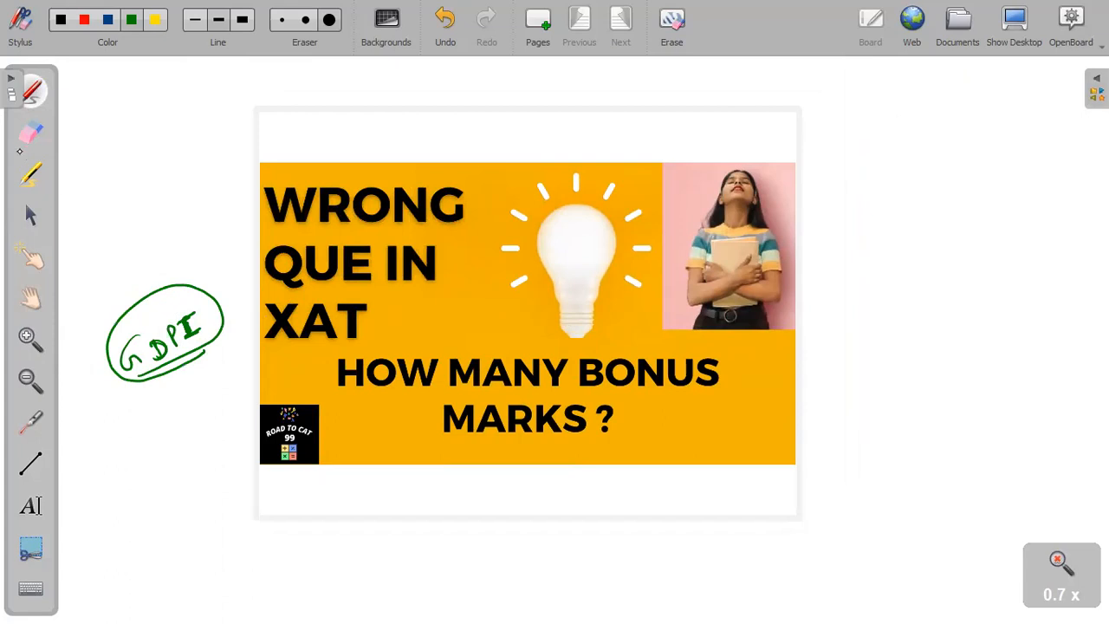
pyautogui.click(31, 135)
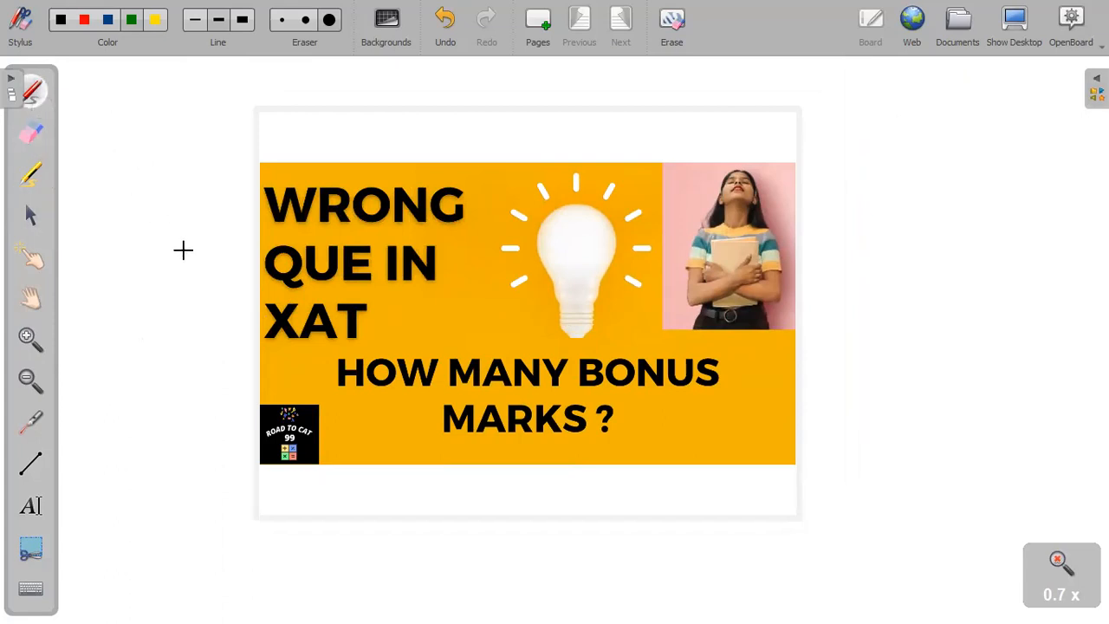
pyautogui.moveTo(118, 277); pyautogui.dragTo(217, 221)
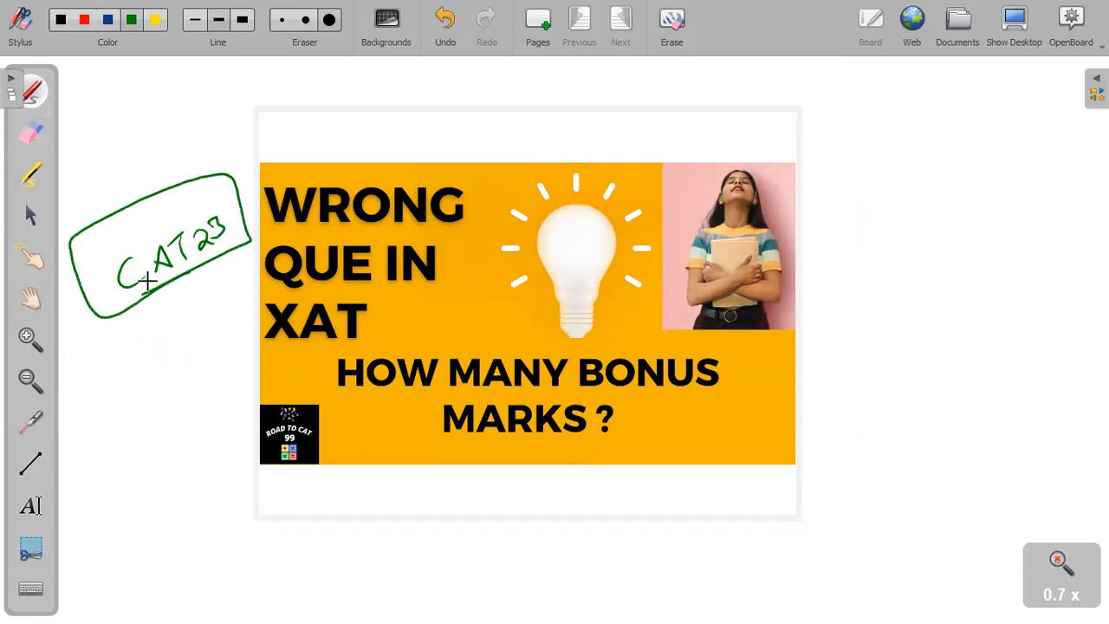
pyautogui.click(31, 132)
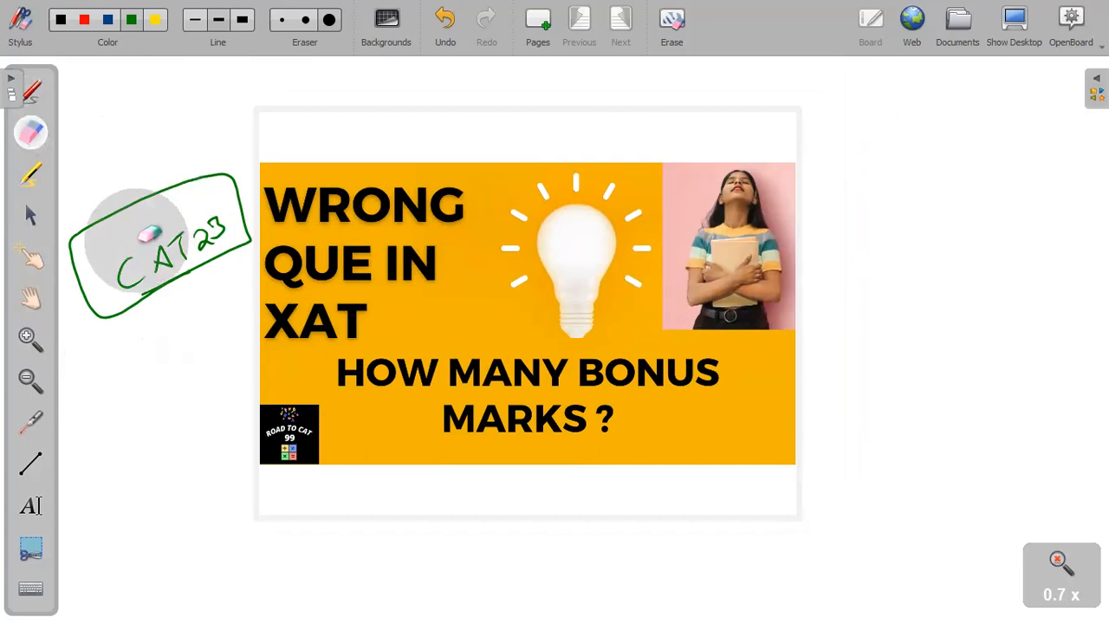
pyautogui.moveTo(159, 246); pyautogui.dragTo(118, 190)
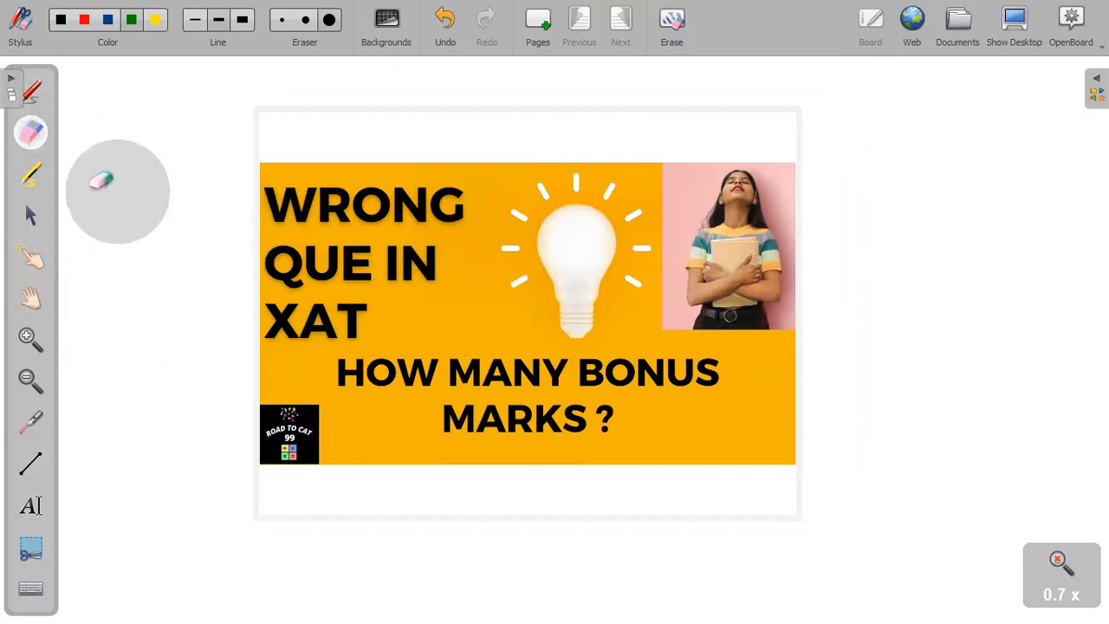